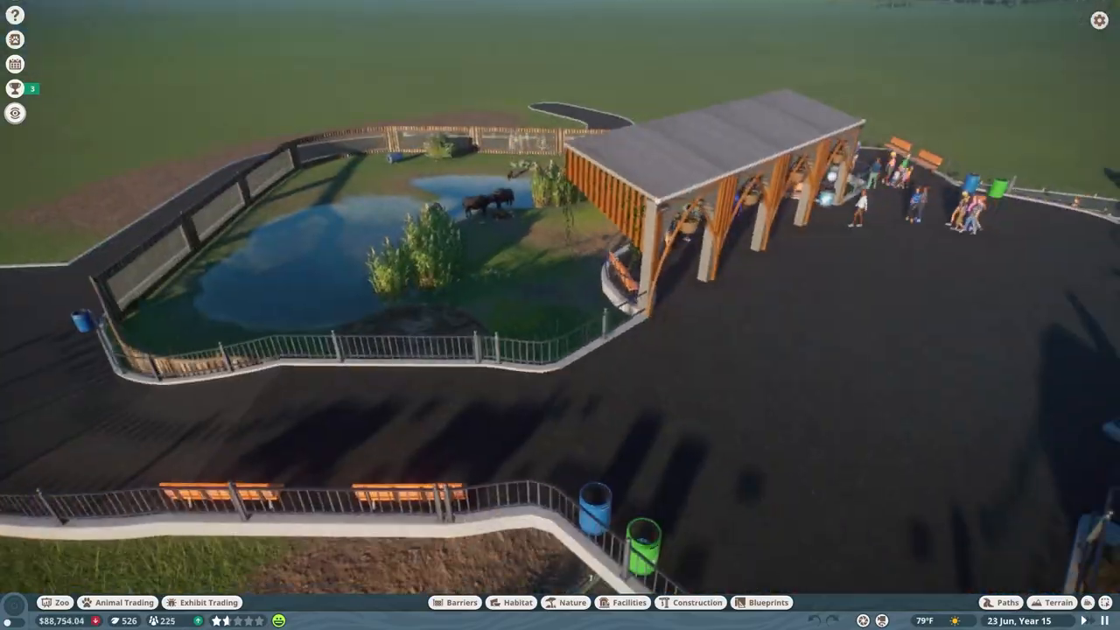
- Place a stone wall piece right beside the wooden viewing shelter at the habitat corner
left_click(690, 602)
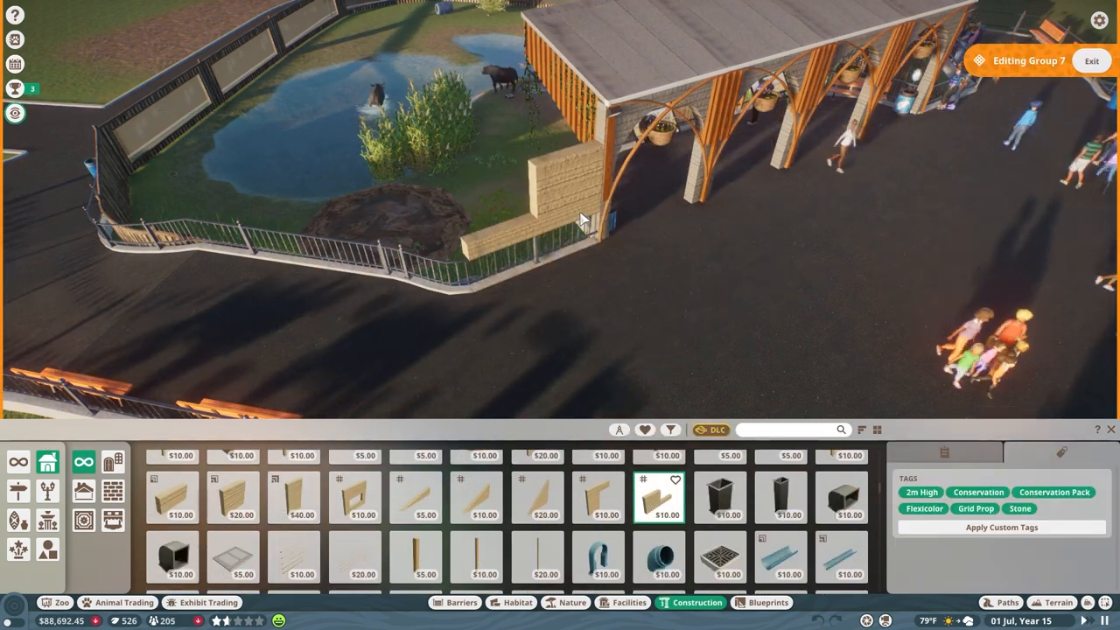
left_click(539, 497)
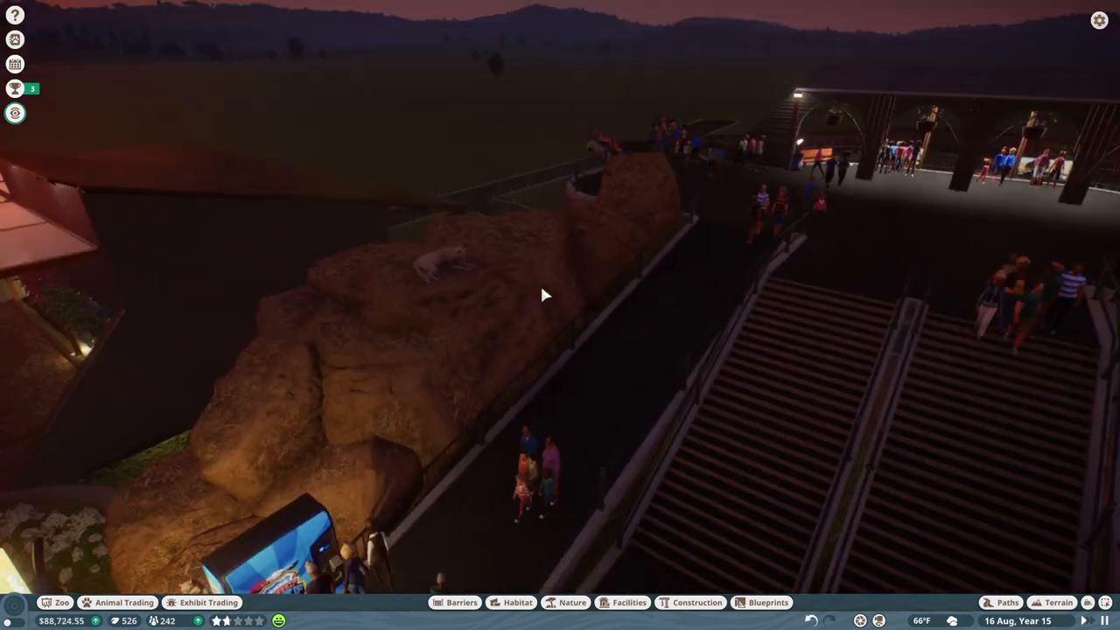
left_click(572, 602)
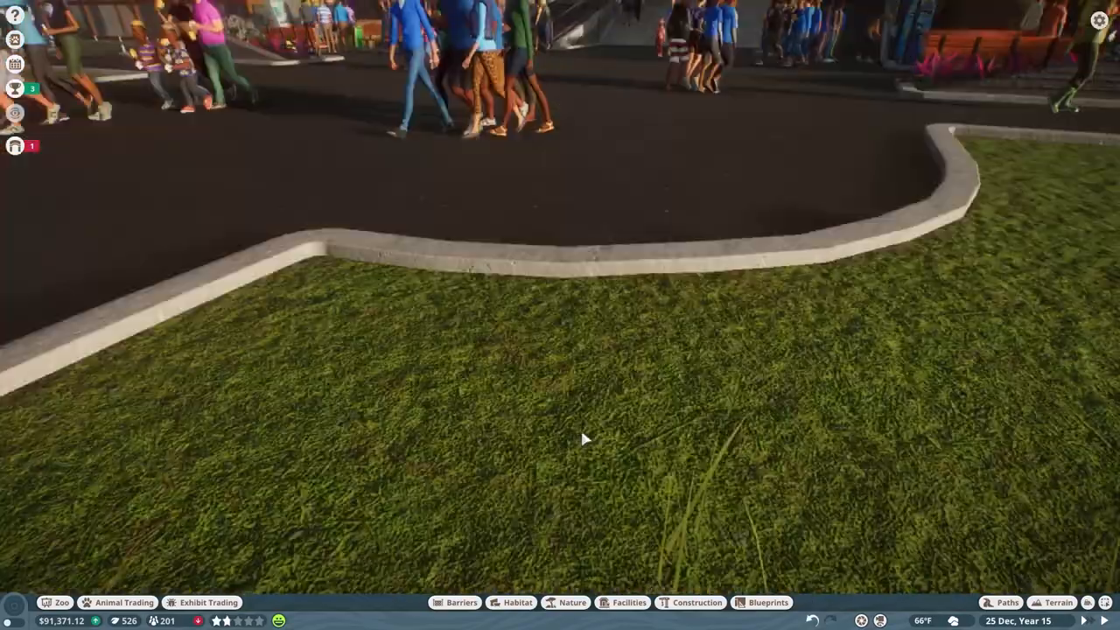
- Add Tropical Rock 08 to the entrance arch and a sloped stone wall beneath it
left_click(1099, 21)
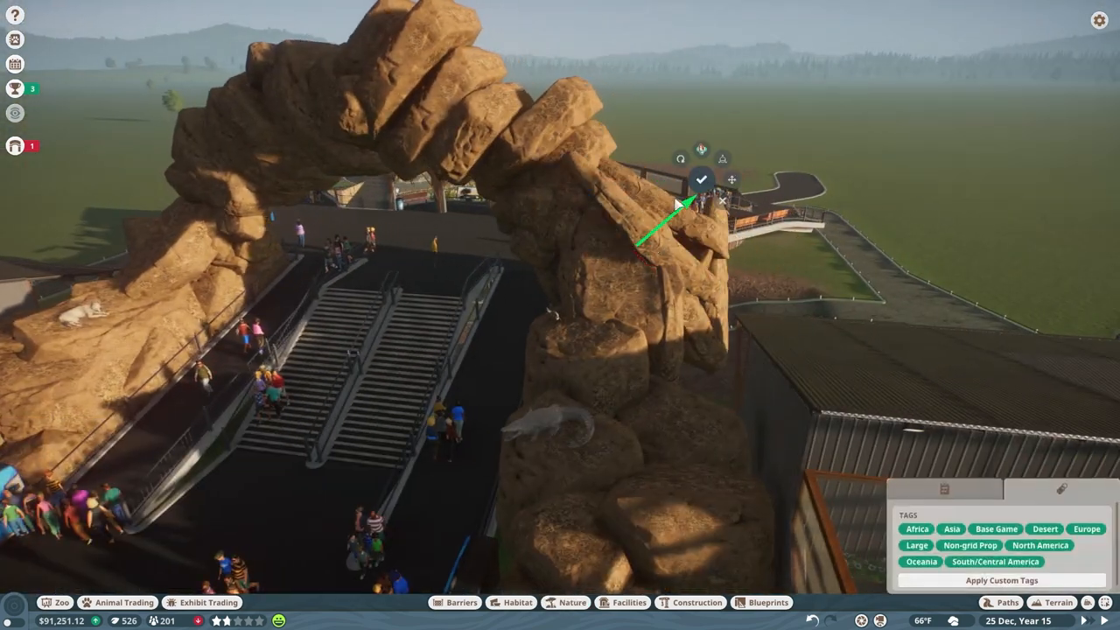
left_click(701, 179)
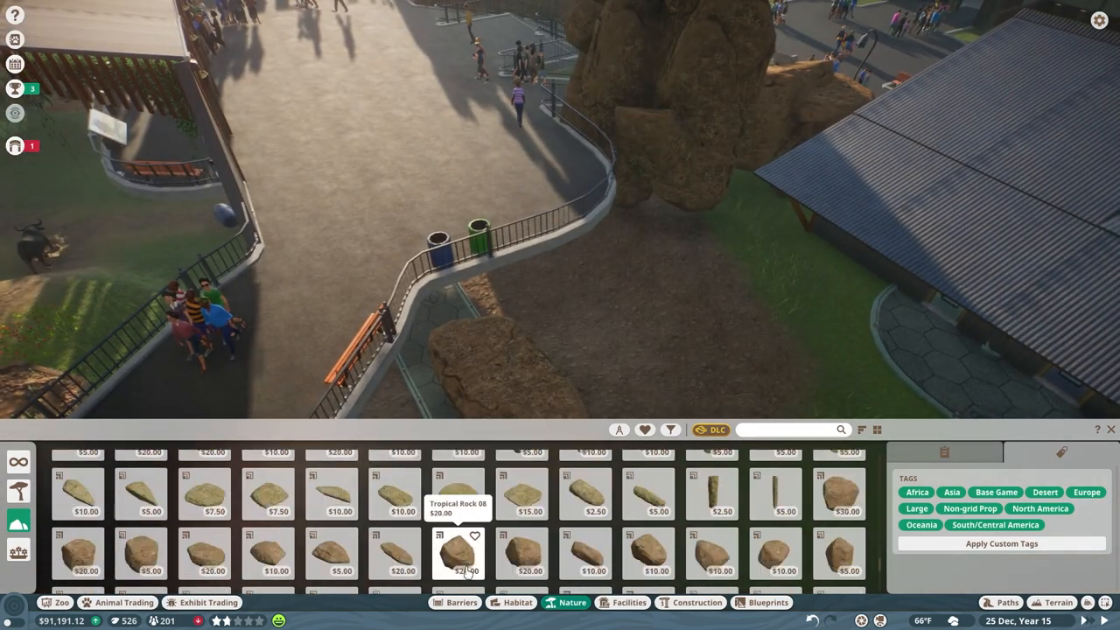
left_click(698, 602)
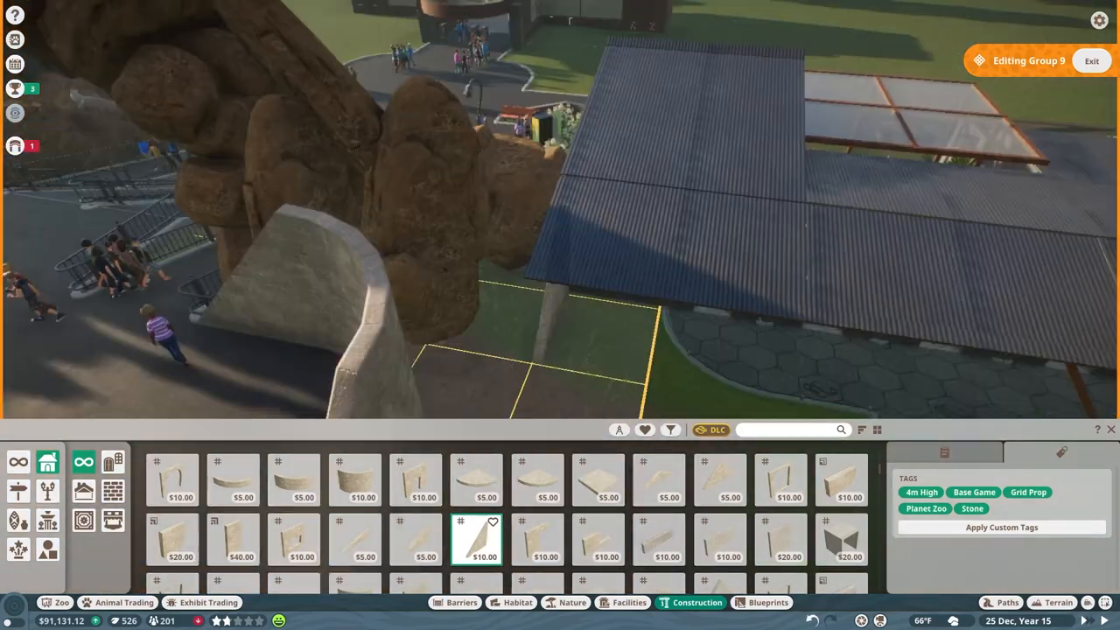
left_click(536, 479)
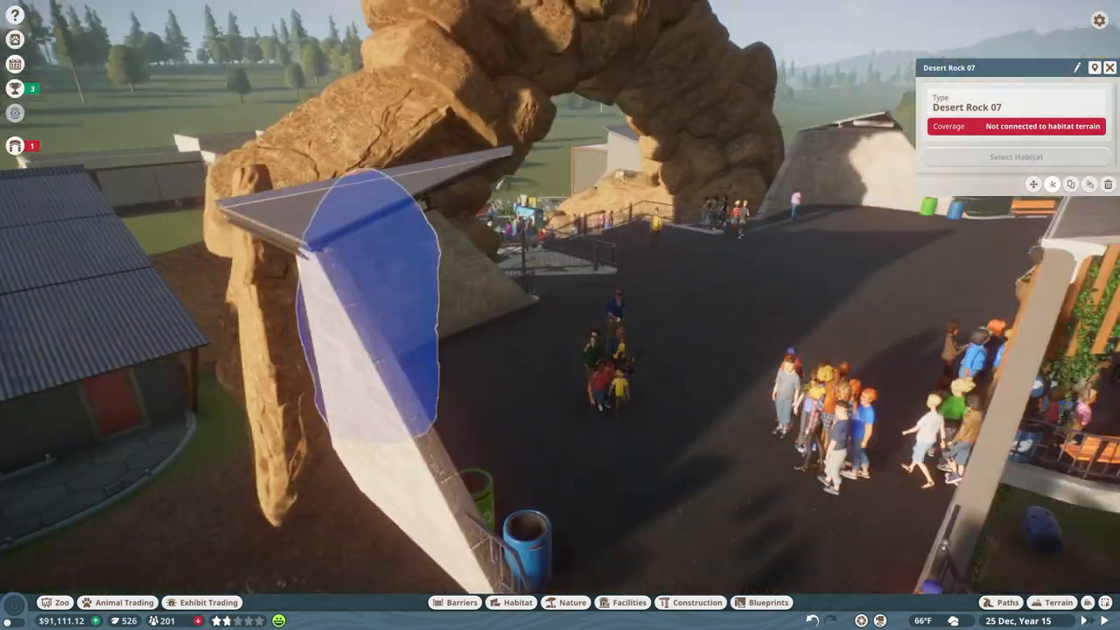
left_click(628, 602)
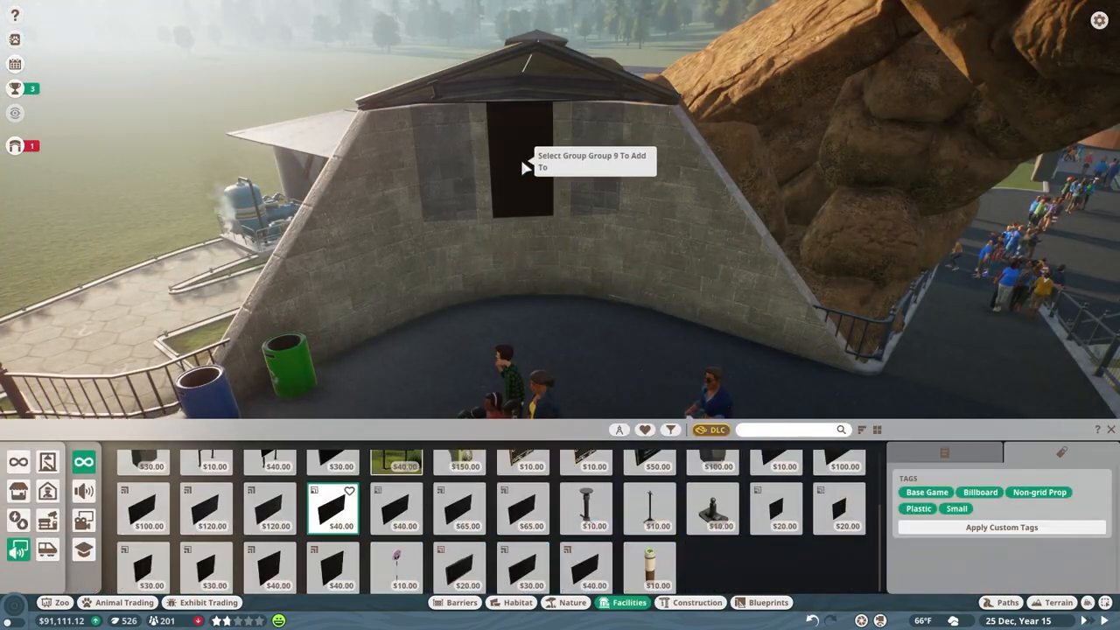
- Add a black billboard screen to Group 9 on the wall under the arch
left_click(525, 168)
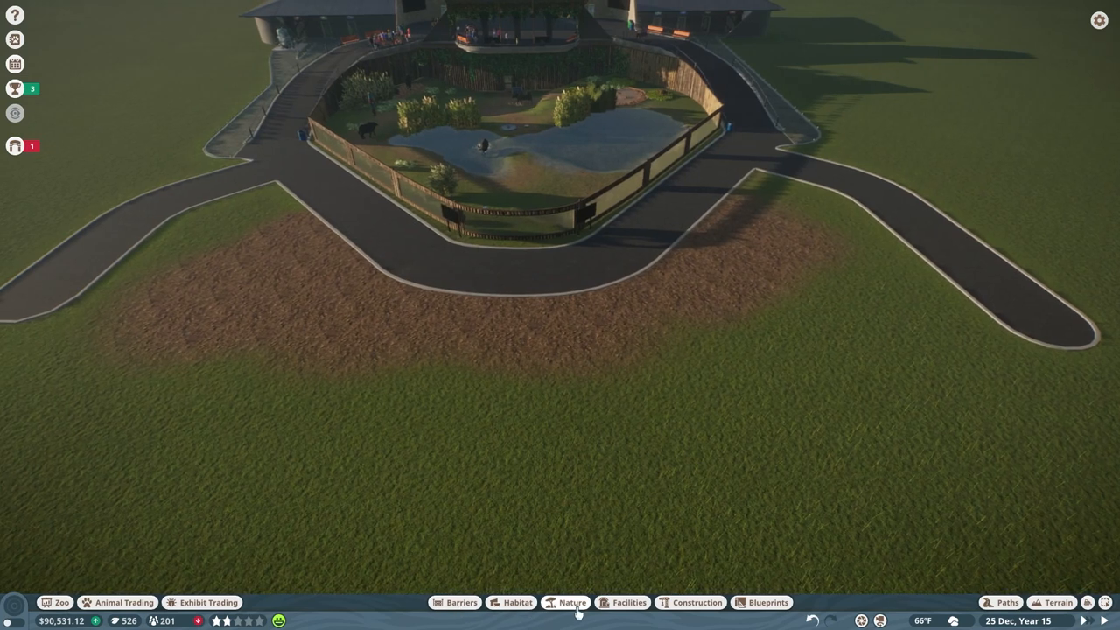
- Place two curved concrete wall pieces on the grass, open toward the walkway
left_click(697, 602)
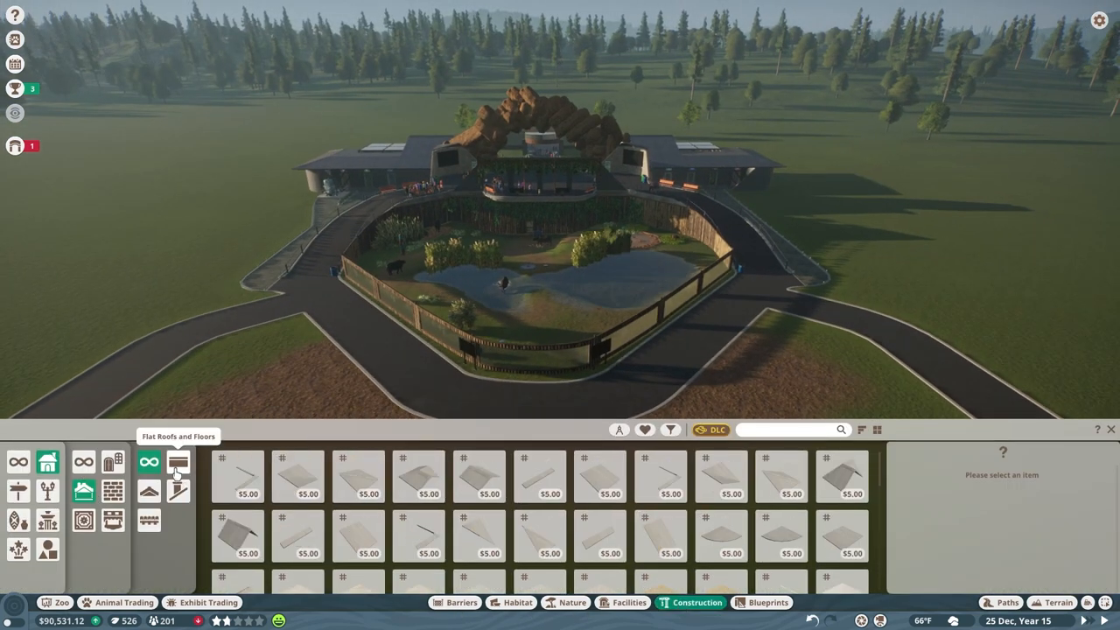
left_click(540, 476)
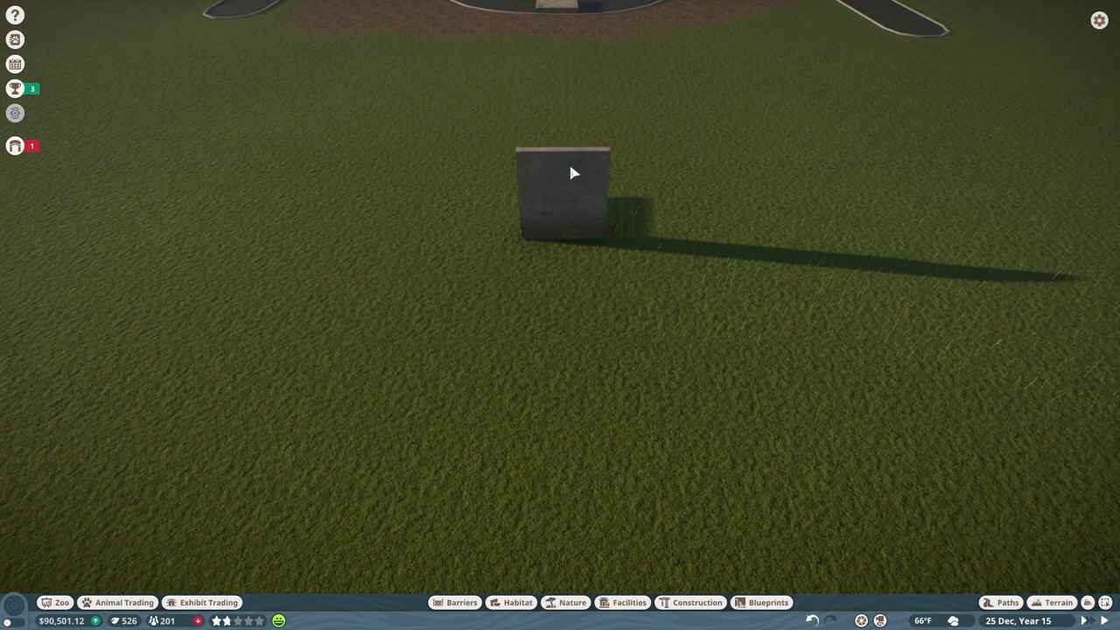
left_click(696, 602)
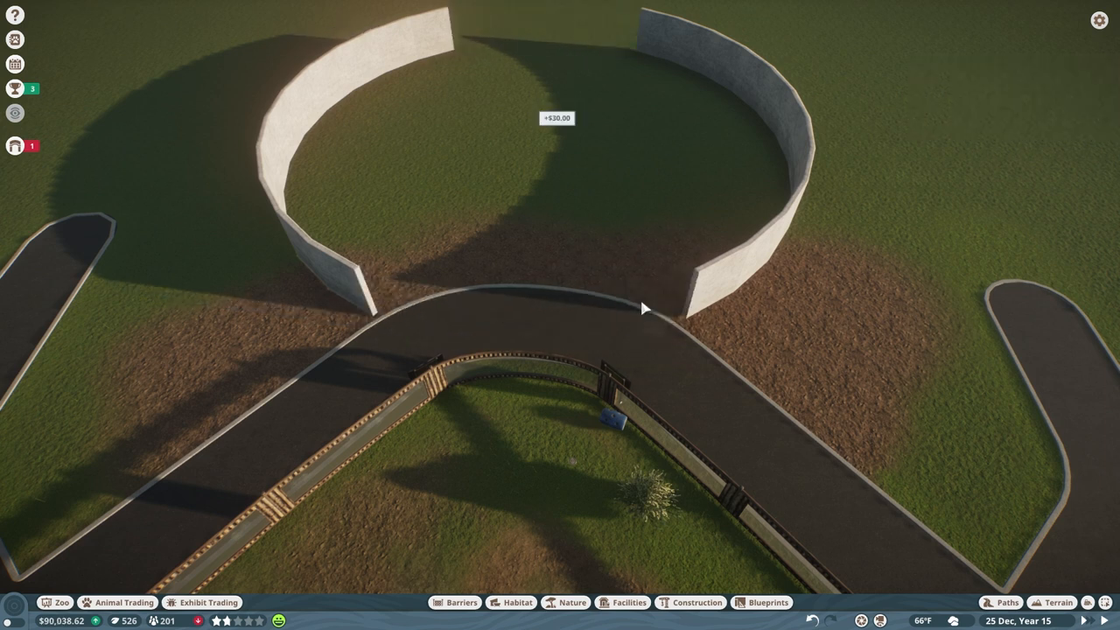
- Add a sloped wall to Group 22 and draw a 33 ft wide path loop inside
left_click(691, 602)
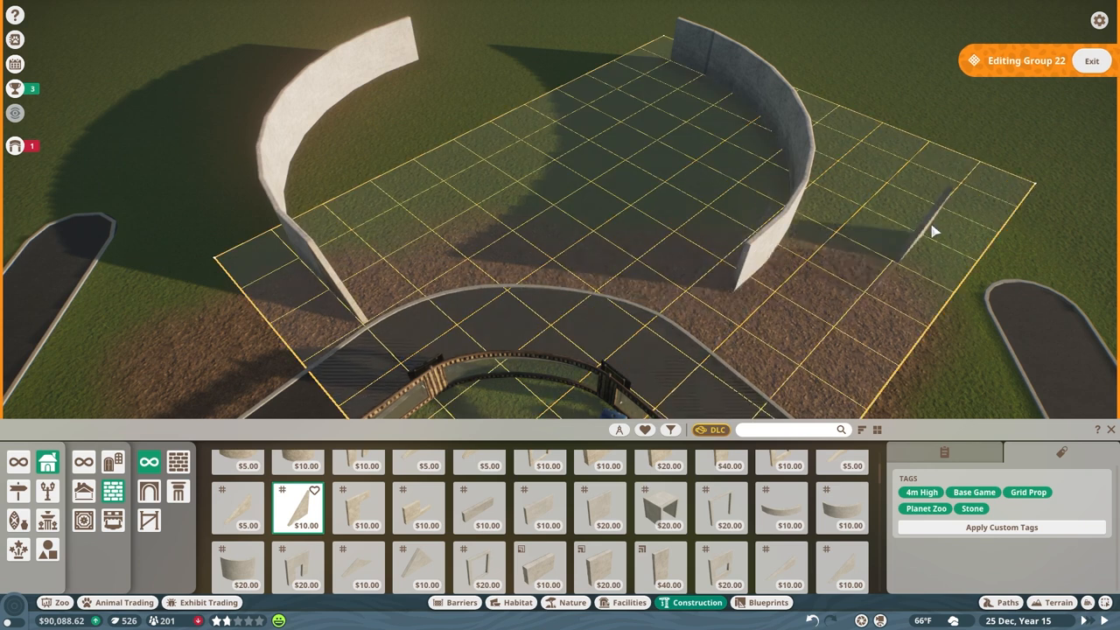
left_click(1091, 61)
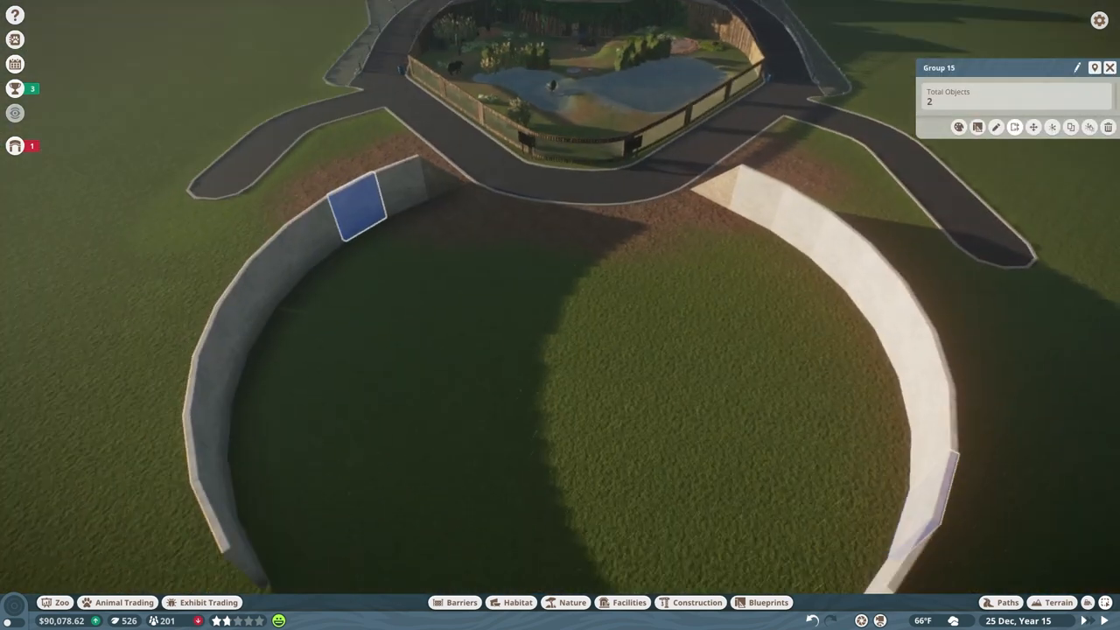
left_click(1007, 602)
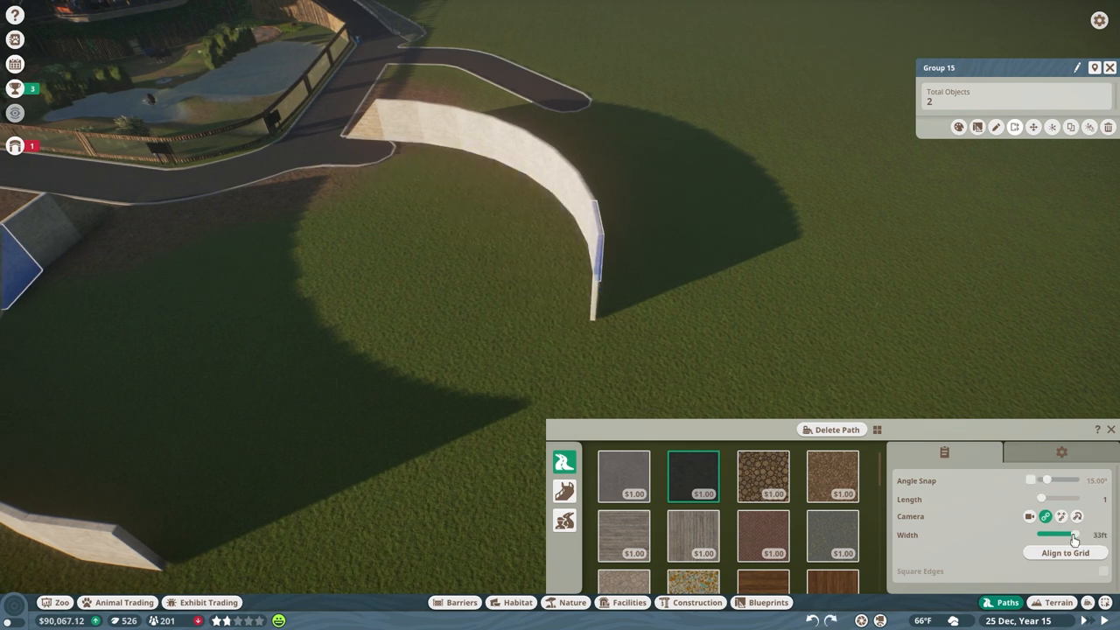
left_click_drag(1075, 534, 1050, 534)
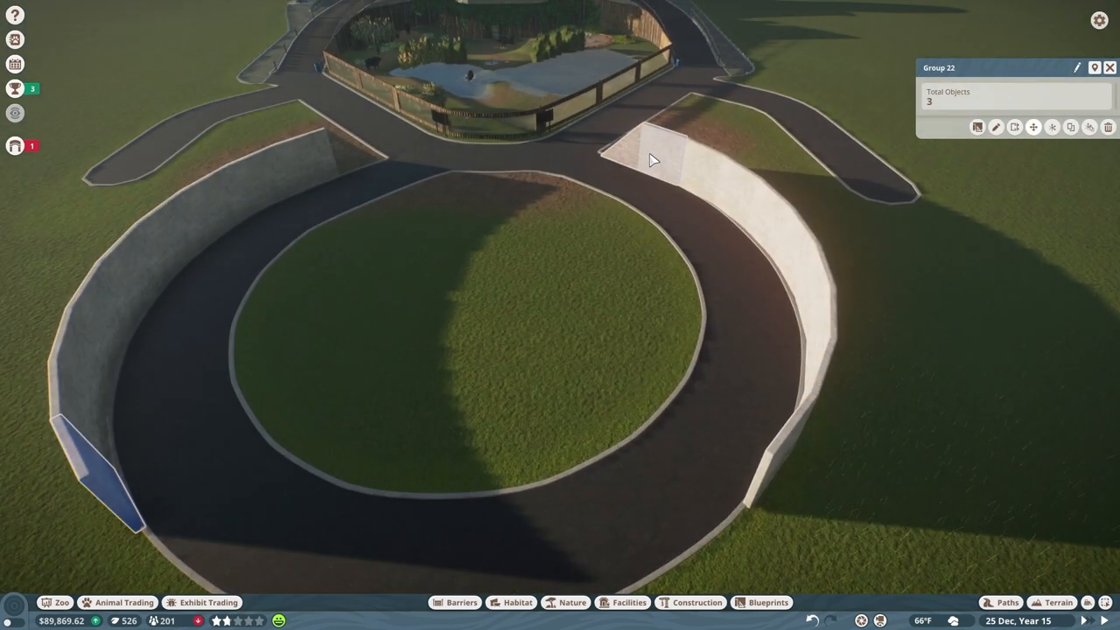
left_click(690, 603)
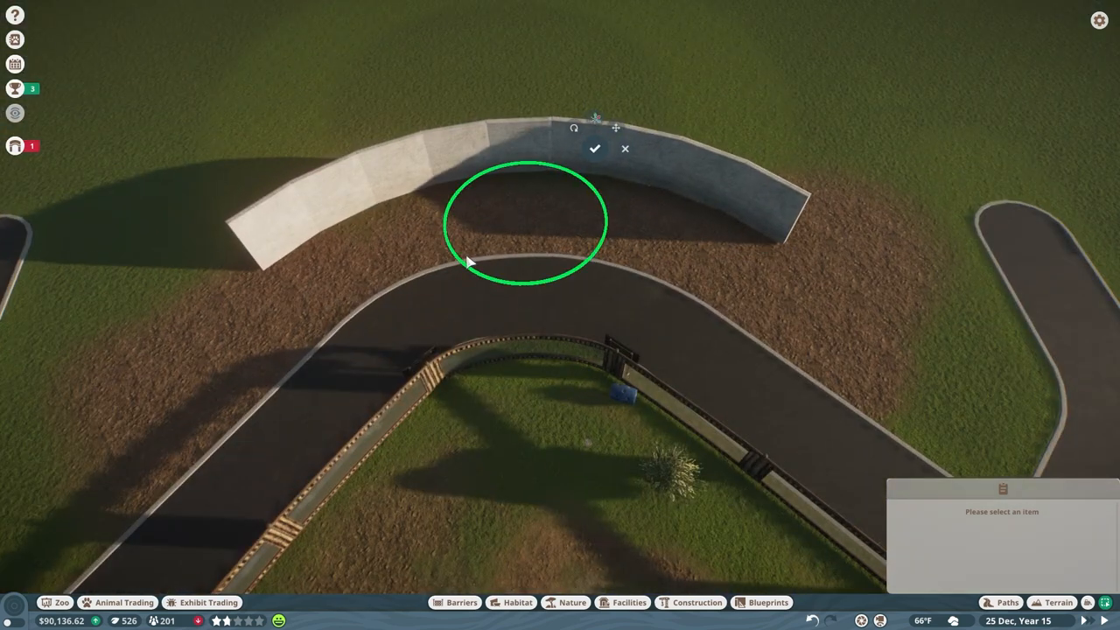
- Confirm the curved wall behind the path bend and choose Concrete Wall Slope 4m as bracing
left_click(616, 126)
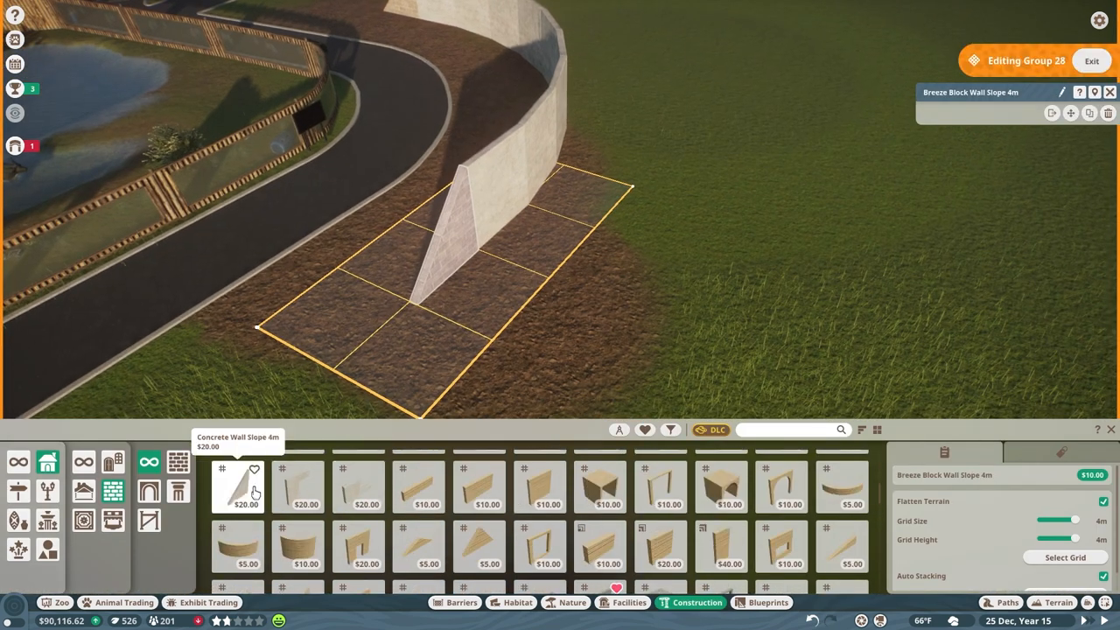
left_click(238, 486)
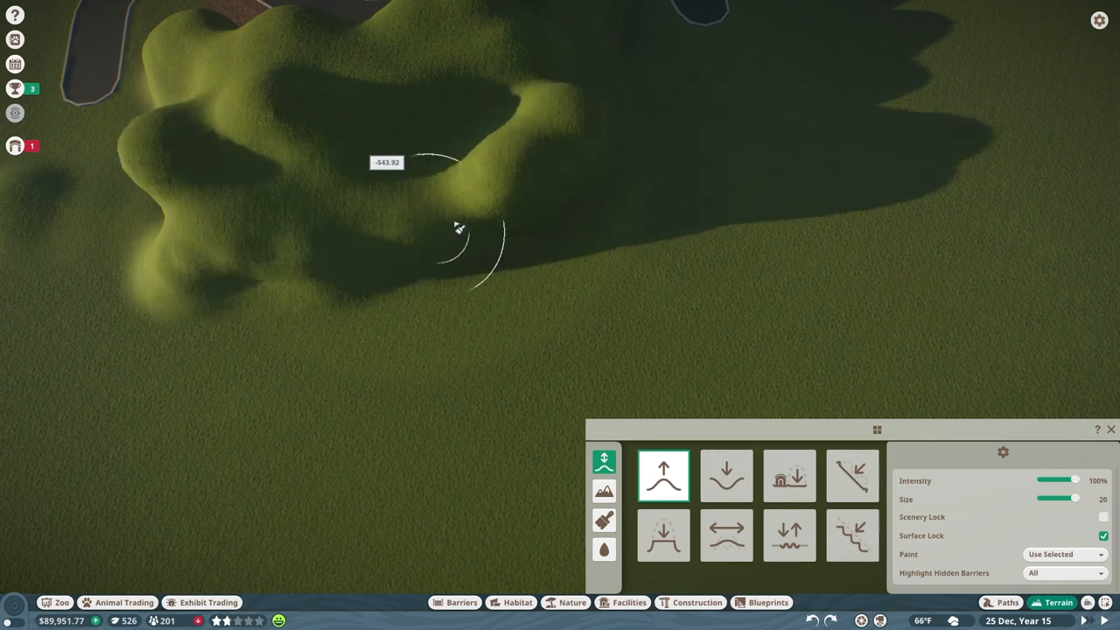
- Raise the hill, lower ground by the wall, fill the crater with water, and sculpt slopes
left_click(604, 490)
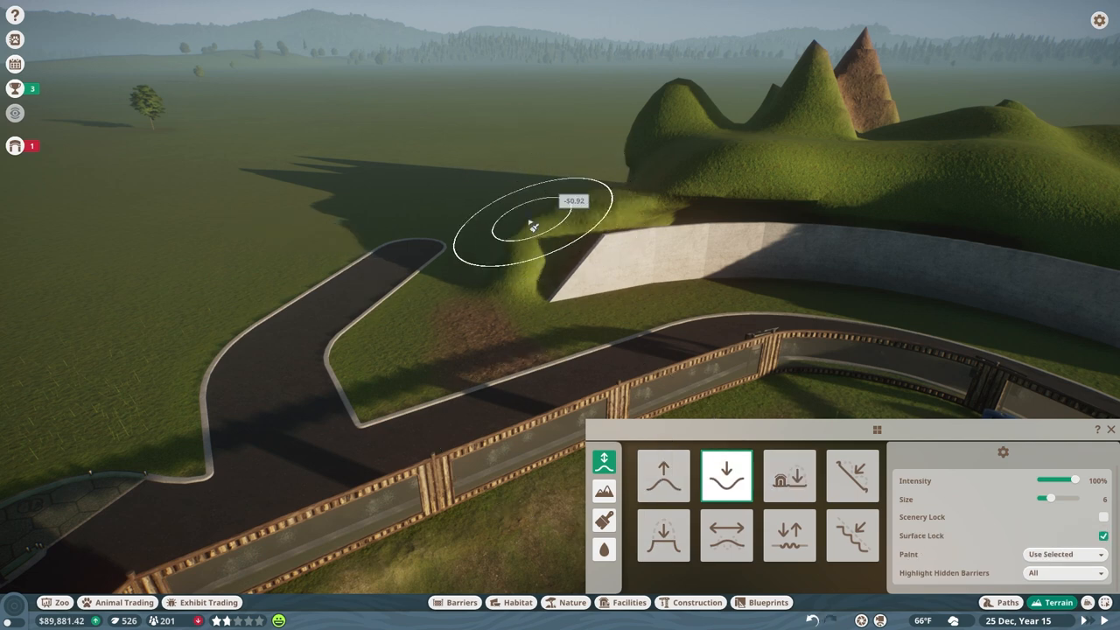
left_click(853, 476)
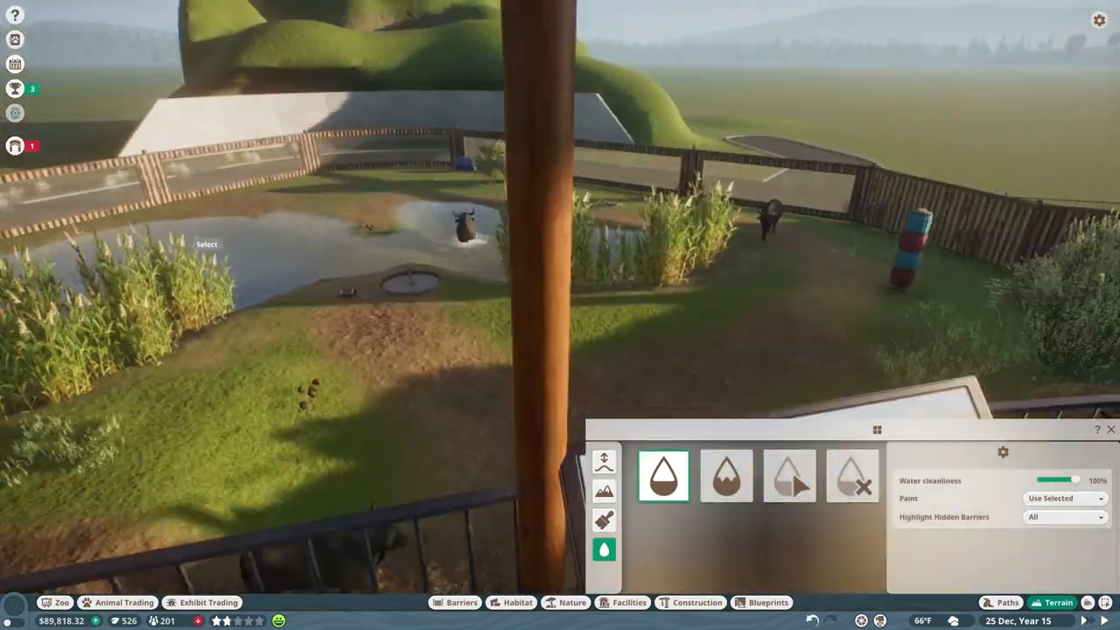
left_click(604, 461)
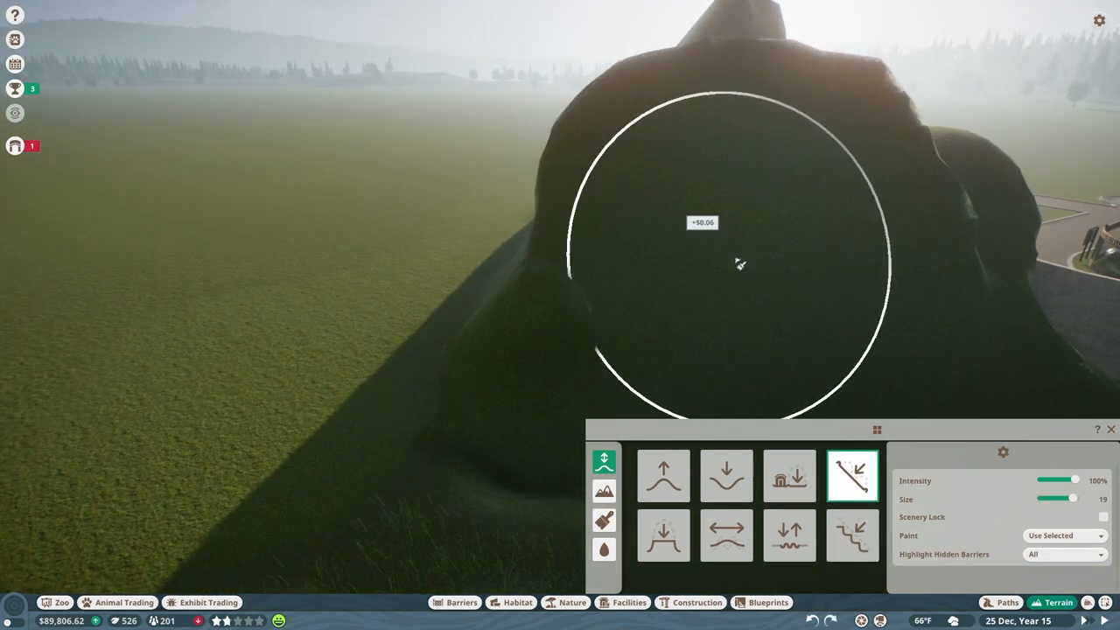
left_click(725, 534)
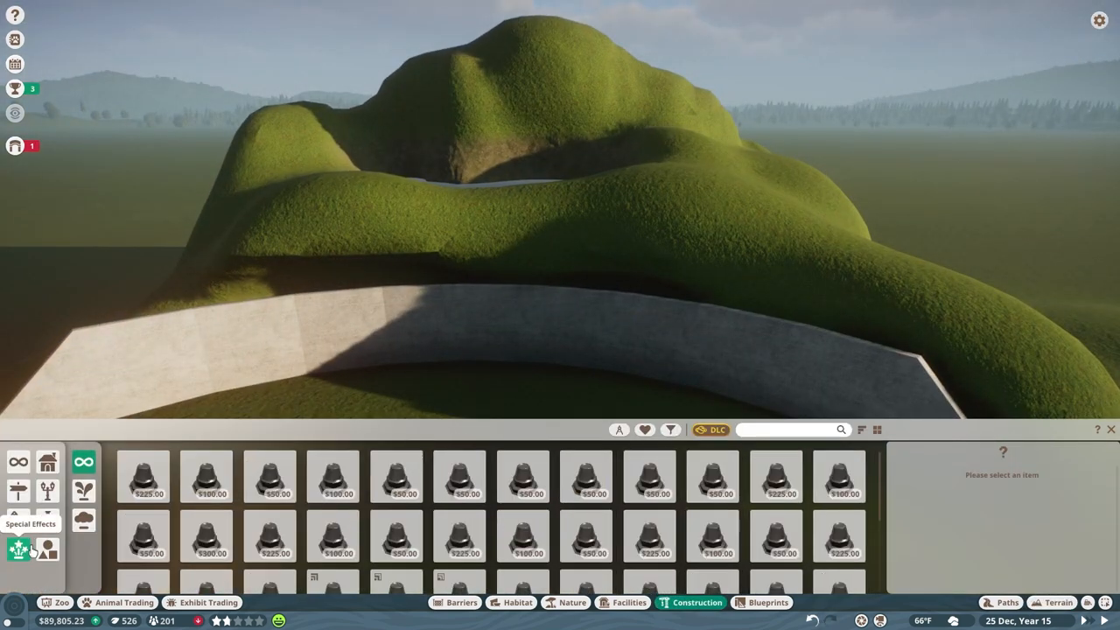
- Place a waterfall special effect over the concrete wall below the basin
left_click(269, 477)
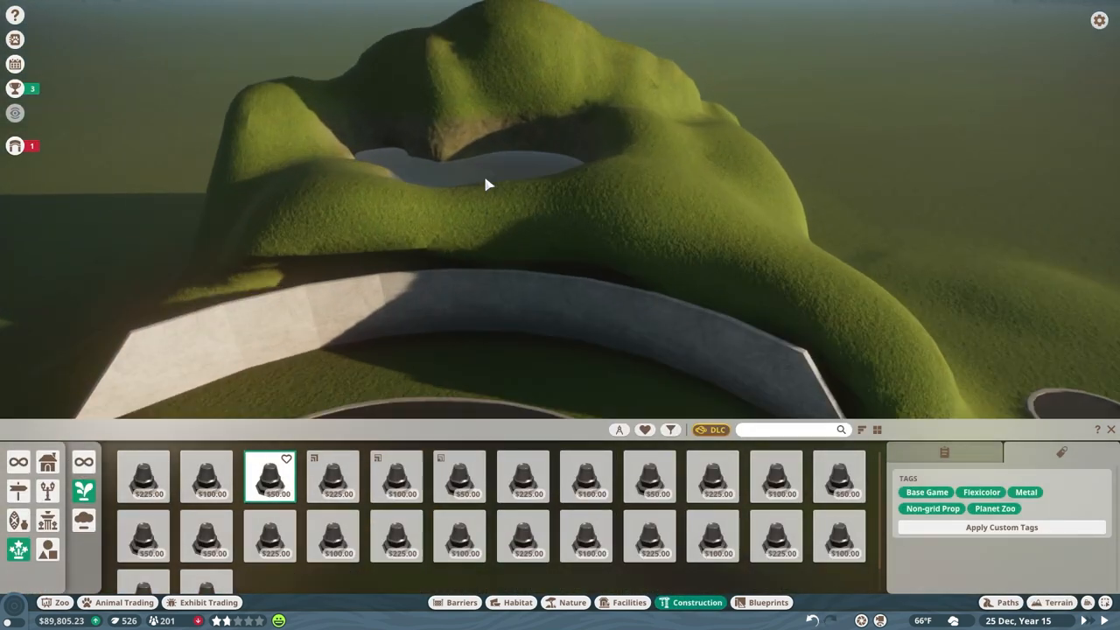
left_click(397, 537)
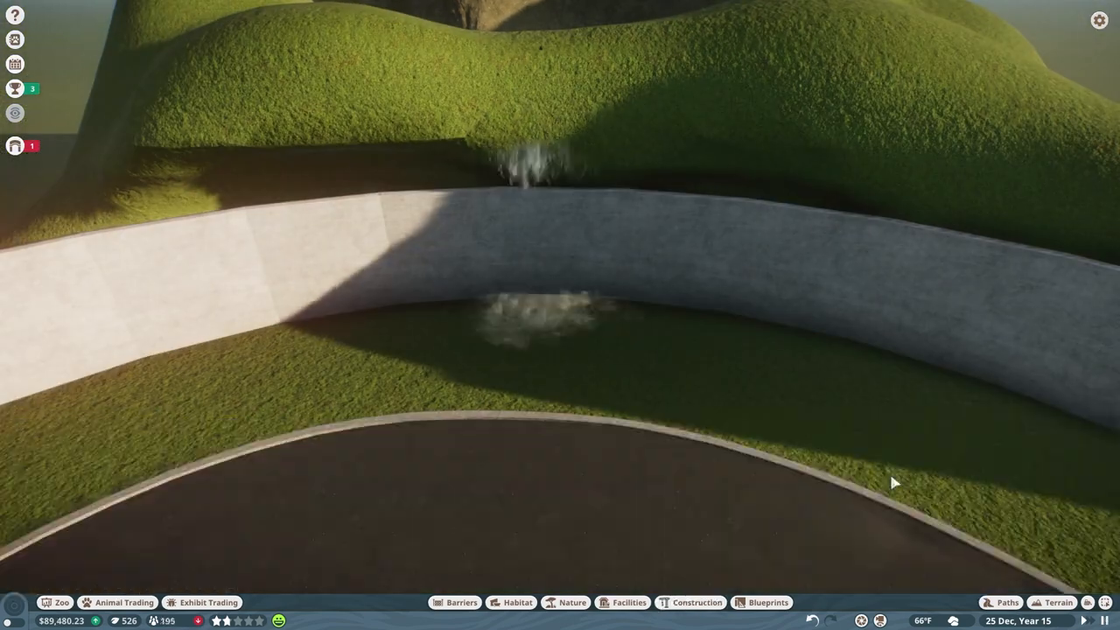
left_click(1058, 602)
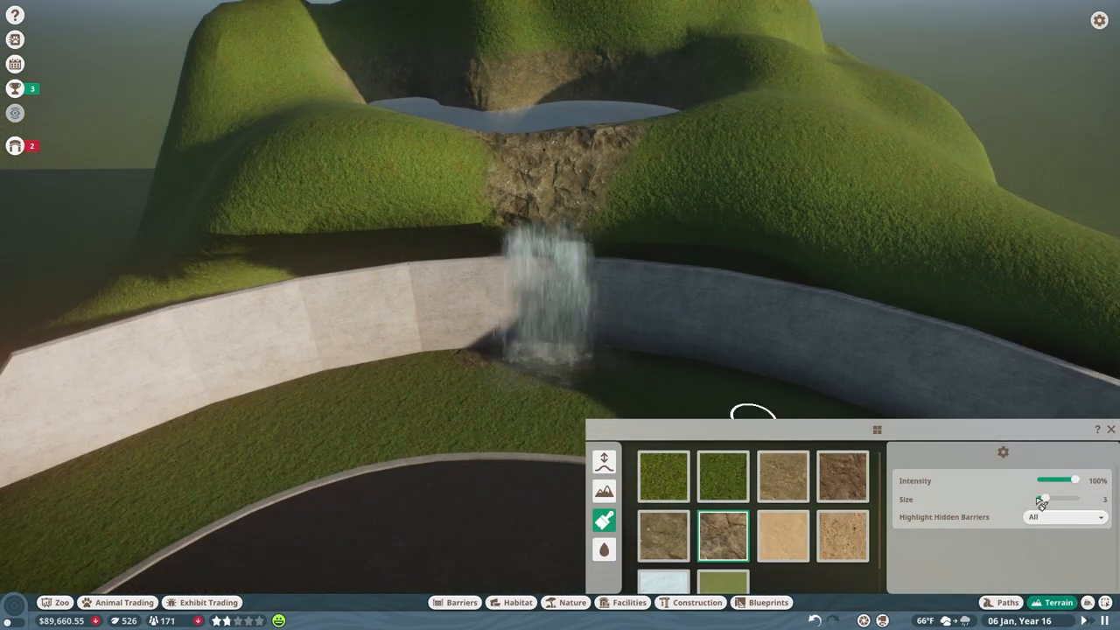
- Carve a rocky notch at the waterfall top and fill a pool at its source
left_click(604, 461)
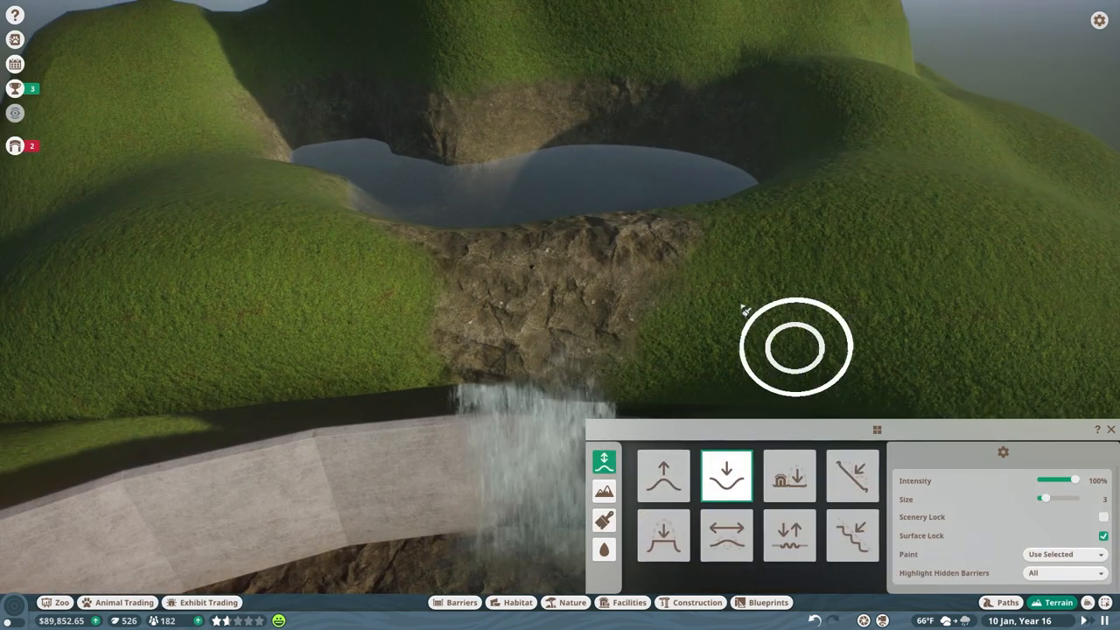
left_click(604, 548)
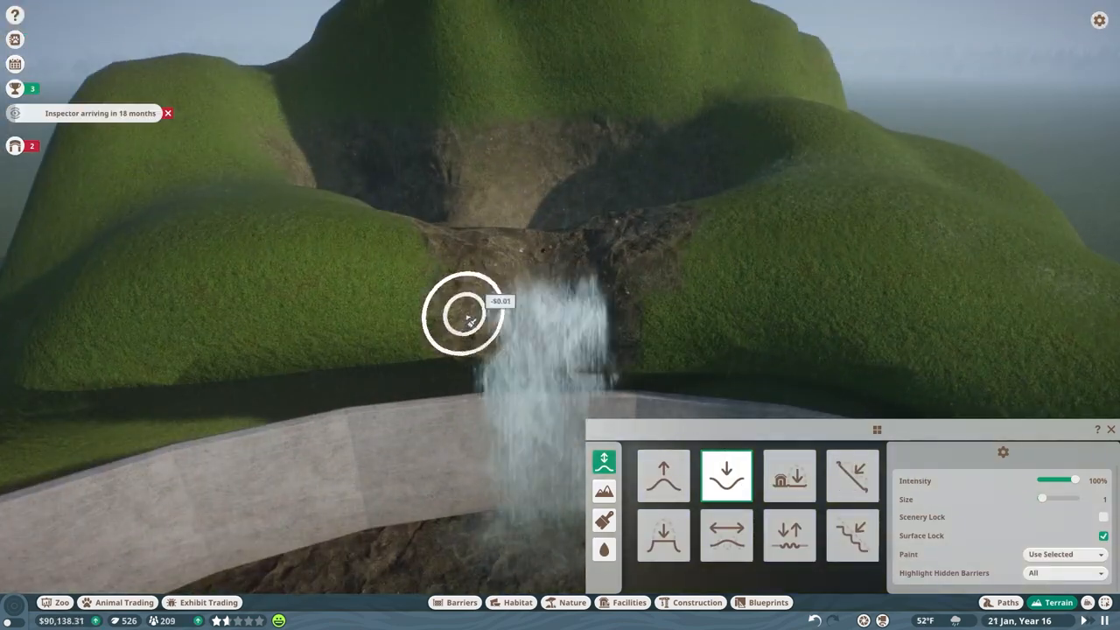
left_click(604, 549)
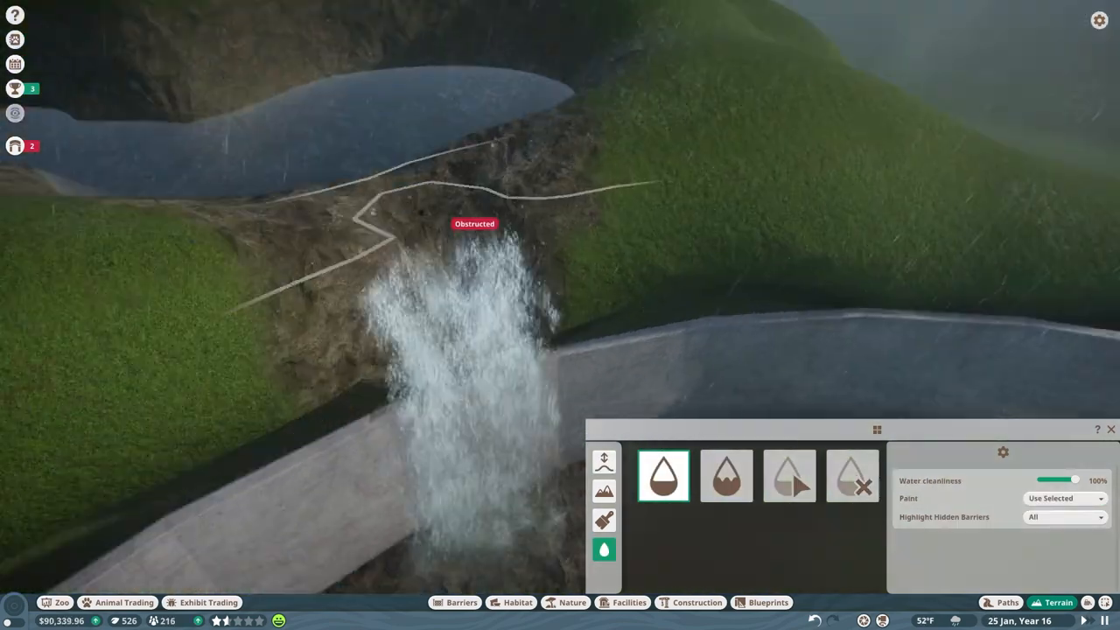
left_click(697, 602)
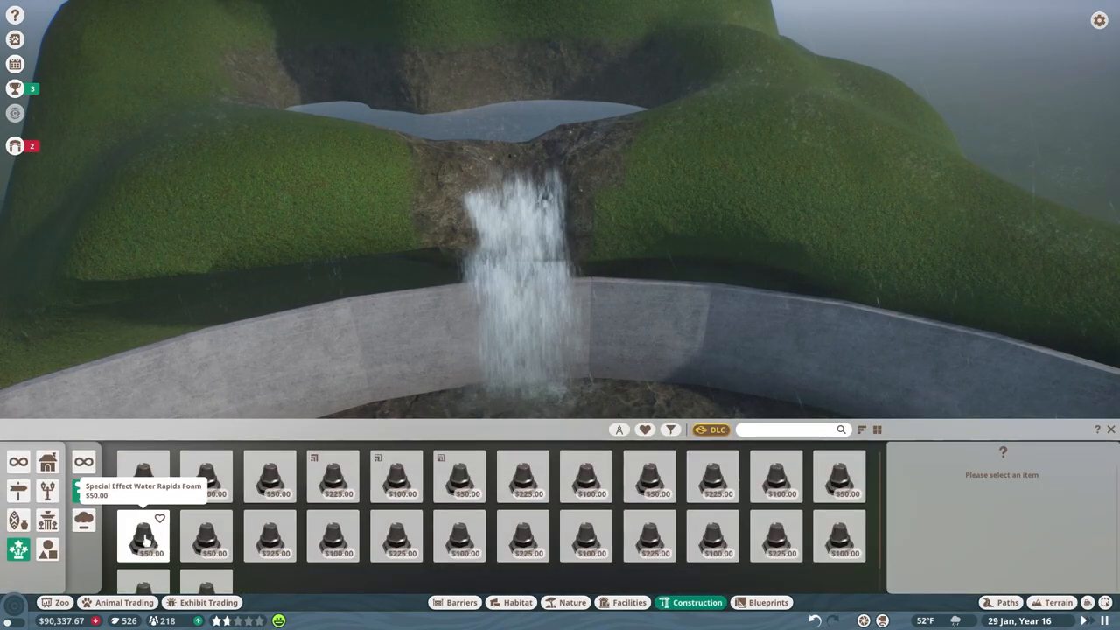
- Place Special Effect Water Rapids Foam at the waterfall lip and dismiss the research popup
left_click(205, 536)
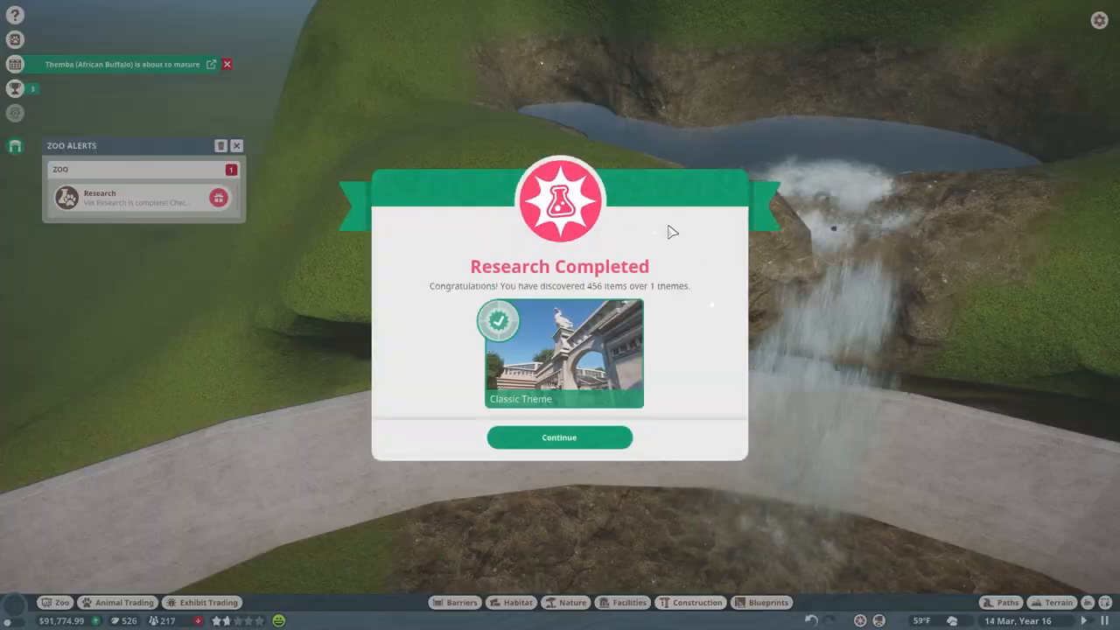
- Enlarge the terrain brush, build up the rocky peak and reshape ground around the slabs
left_click(559, 438)
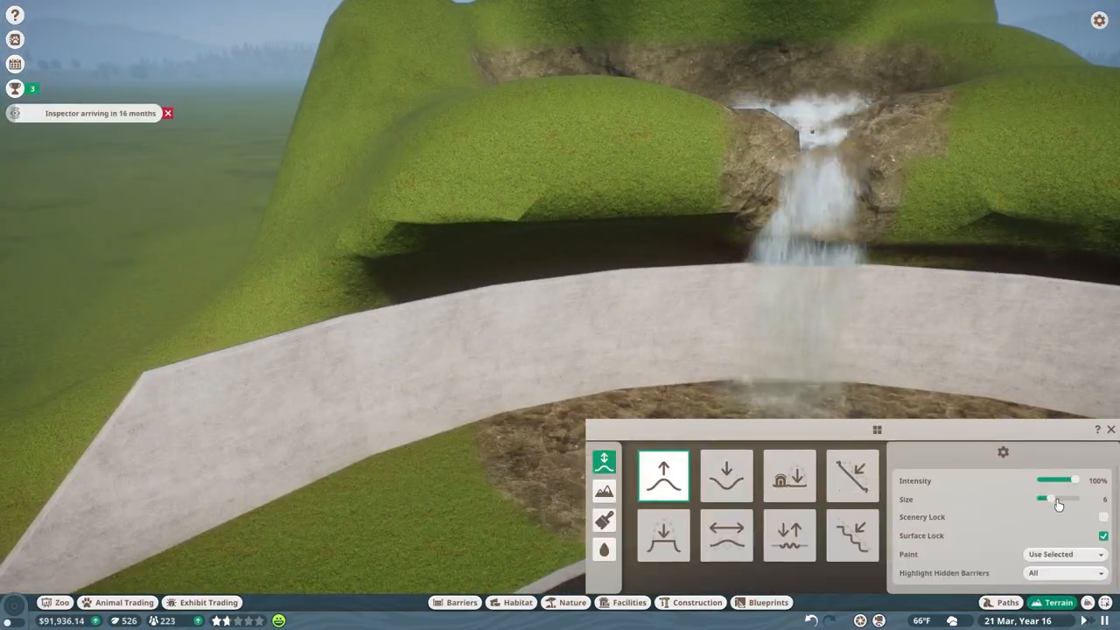
left_click_drag(1045, 499, 1080, 499)
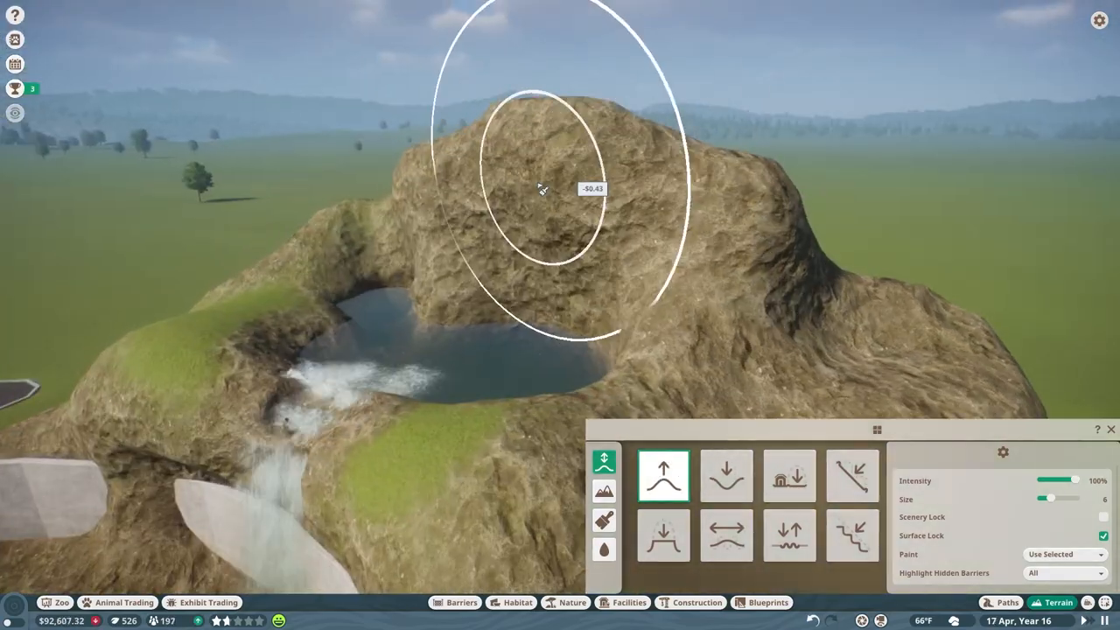
left_click(726, 476)
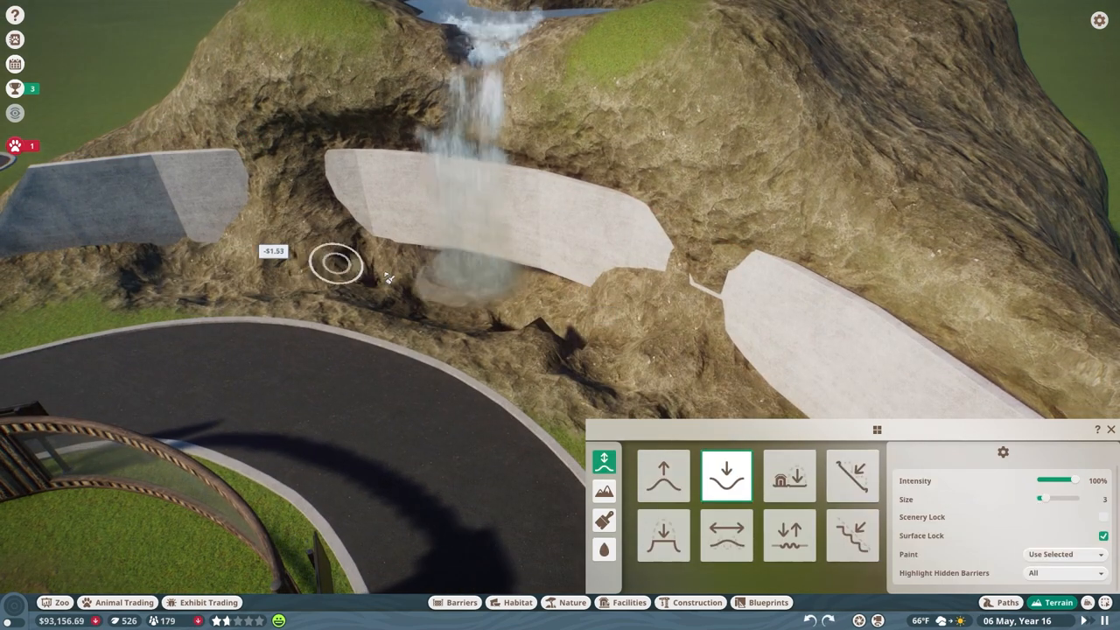
left_click(726, 536)
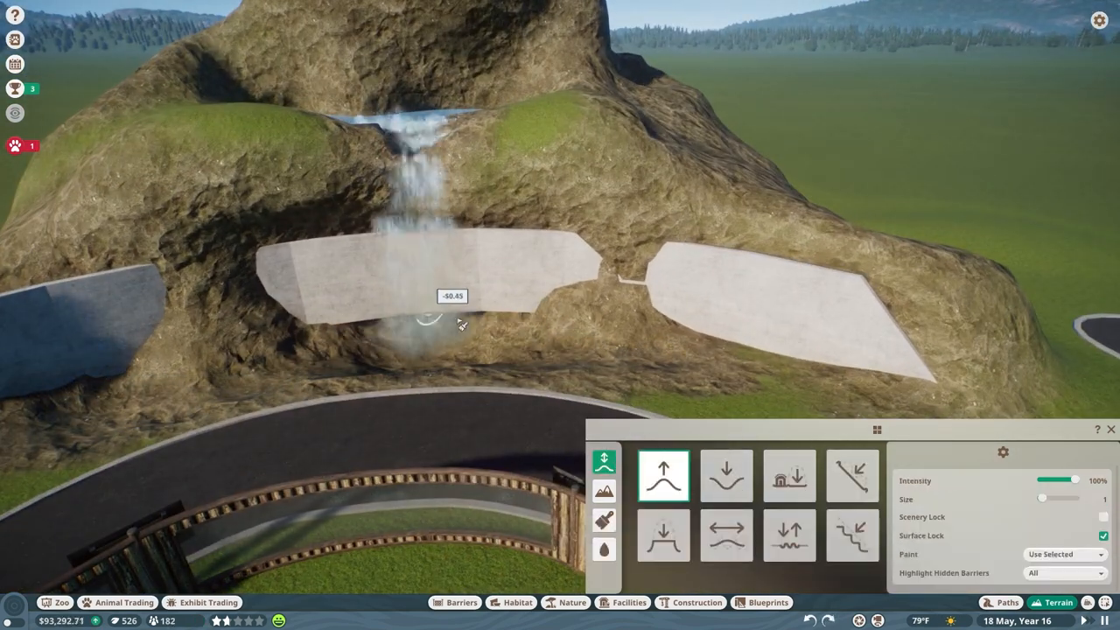
left_click(604, 549)
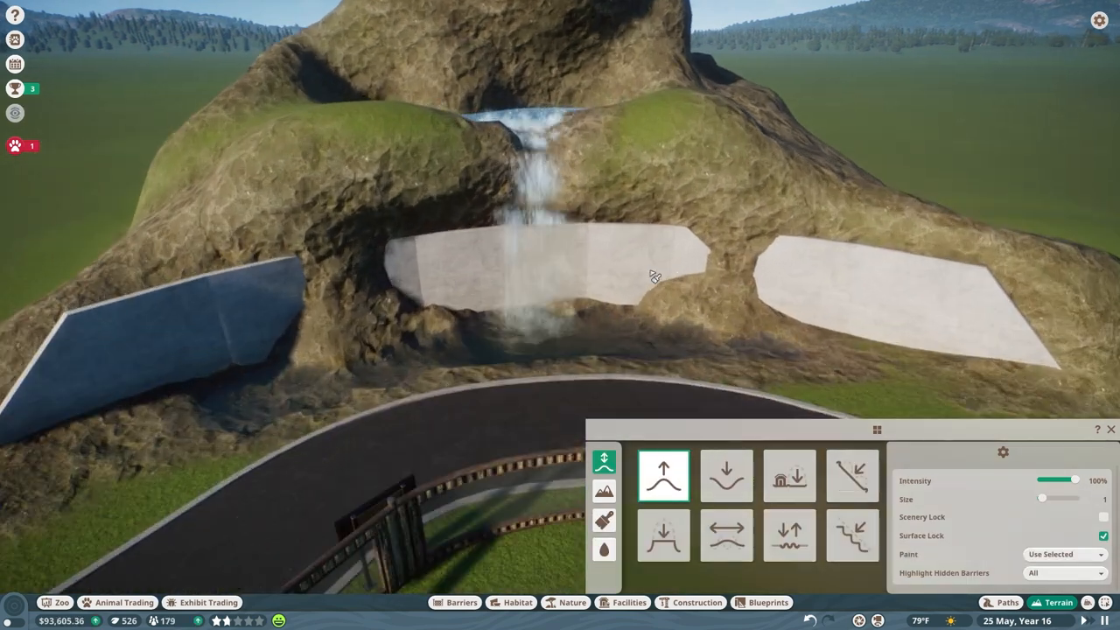
left_click(690, 602)
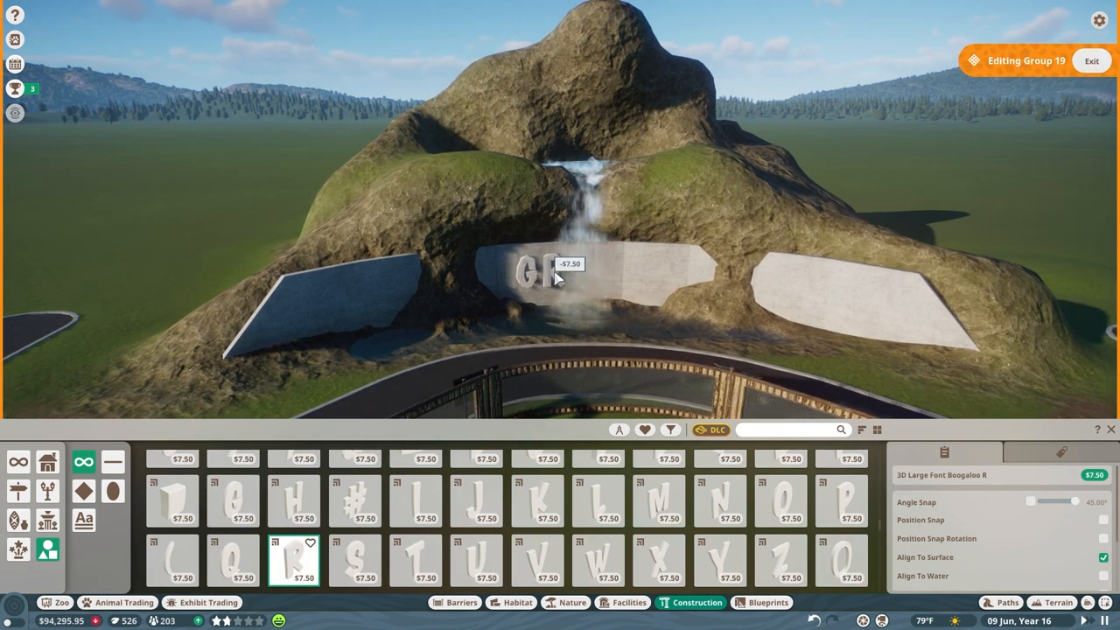
- Place the Boogaloo 3D letters R, Z and the last O to complete GRIZOO
left_click(779, 542)
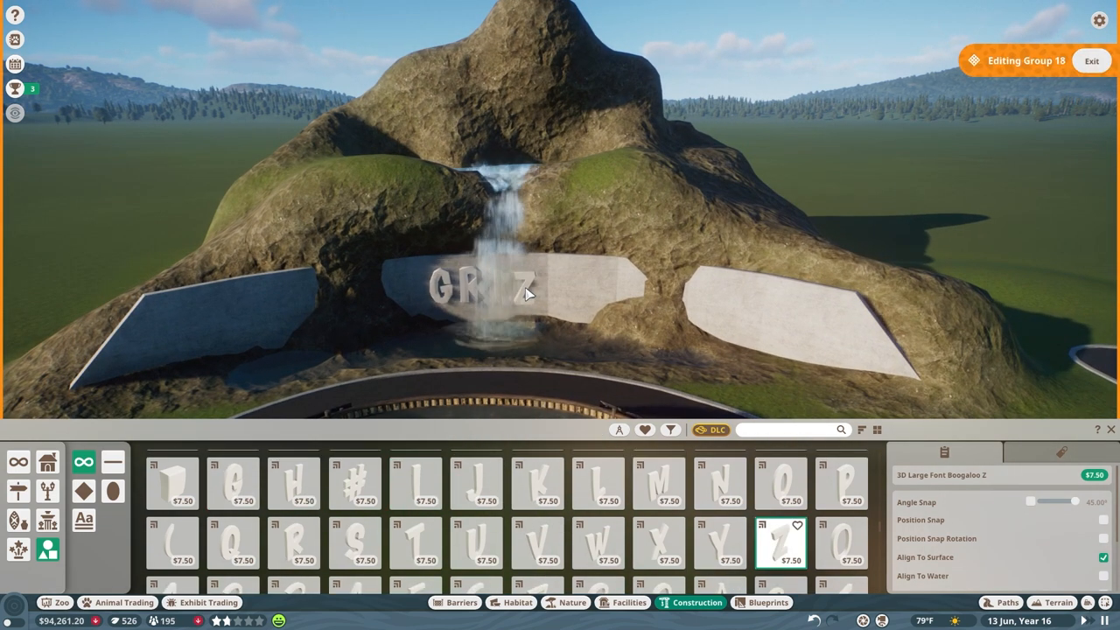
left_click(780, 481)
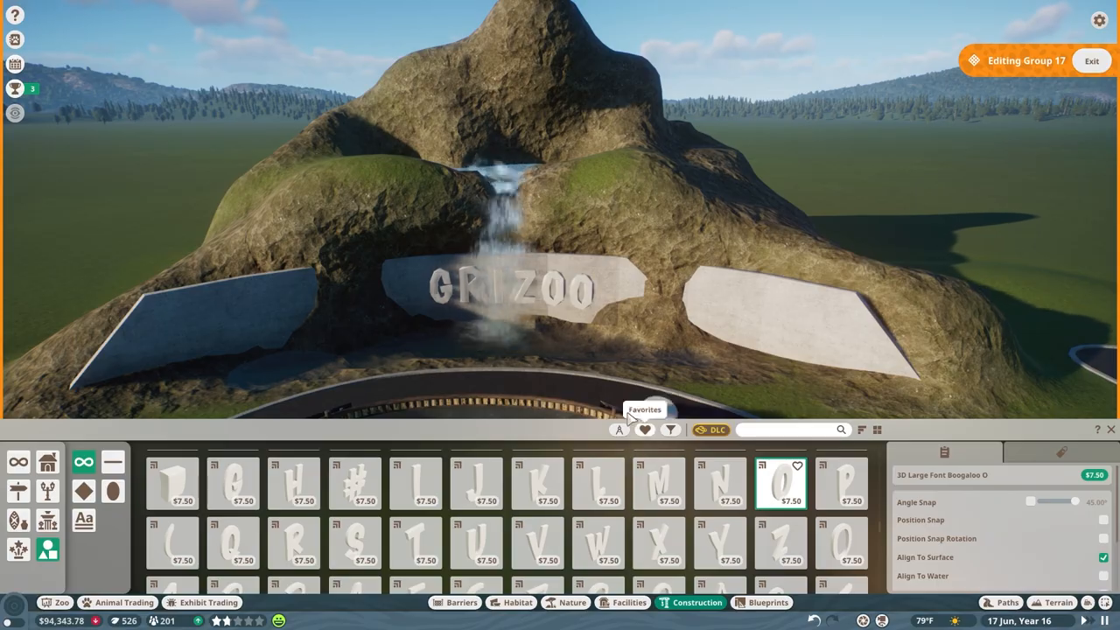
left_click(572, 602)
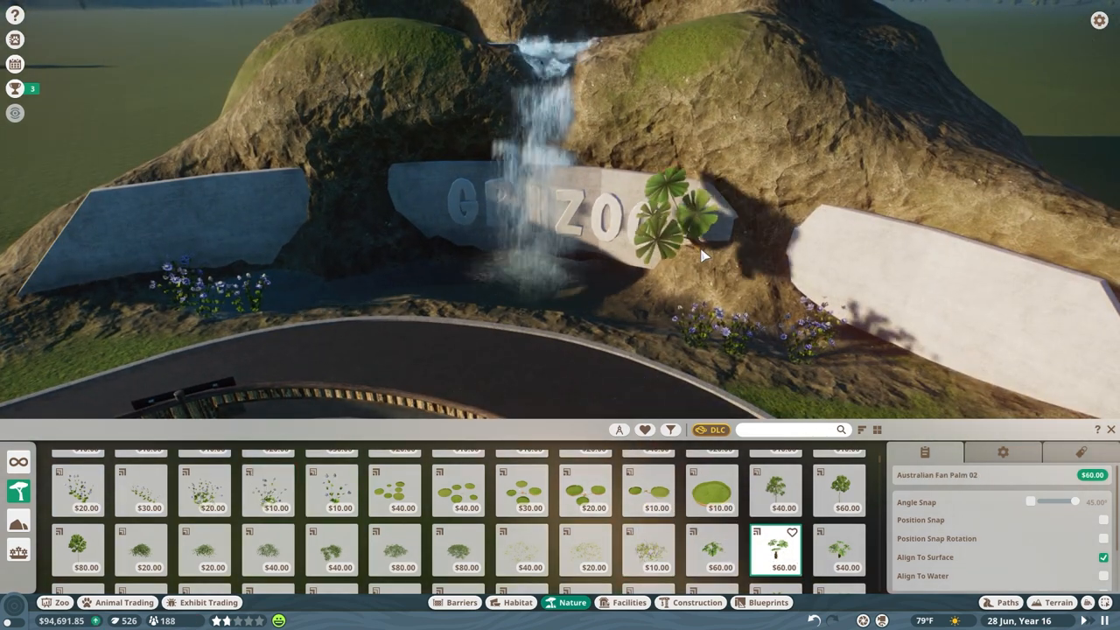
- Plant Australian Fan Palm 02 palms on both sides of the GRIZOO sign
left_click(346, 260)
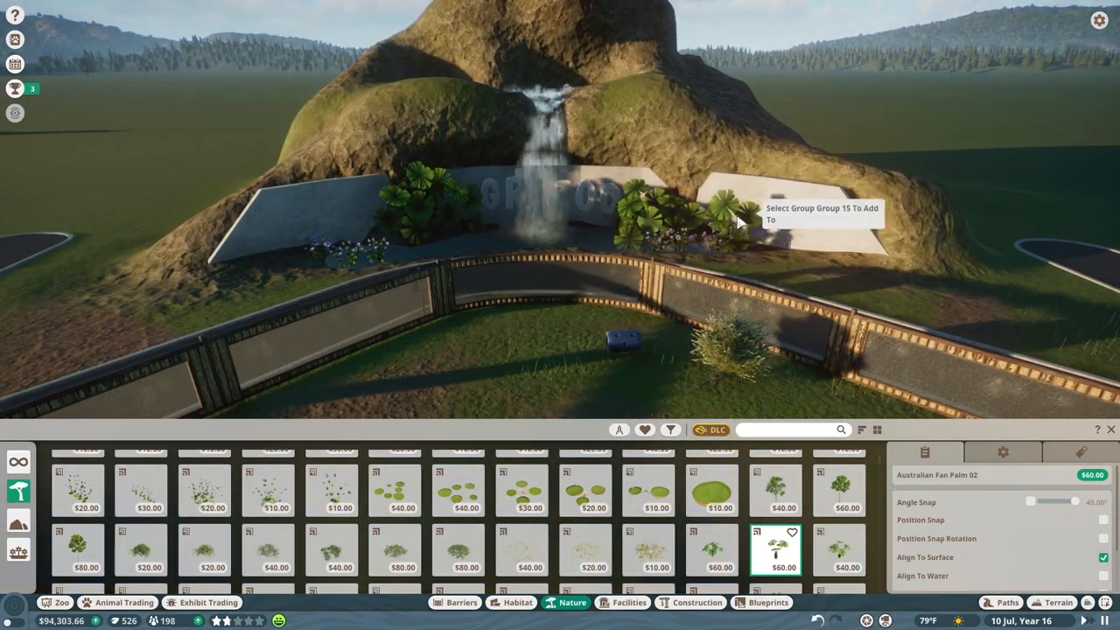
left_click(1058, 602)
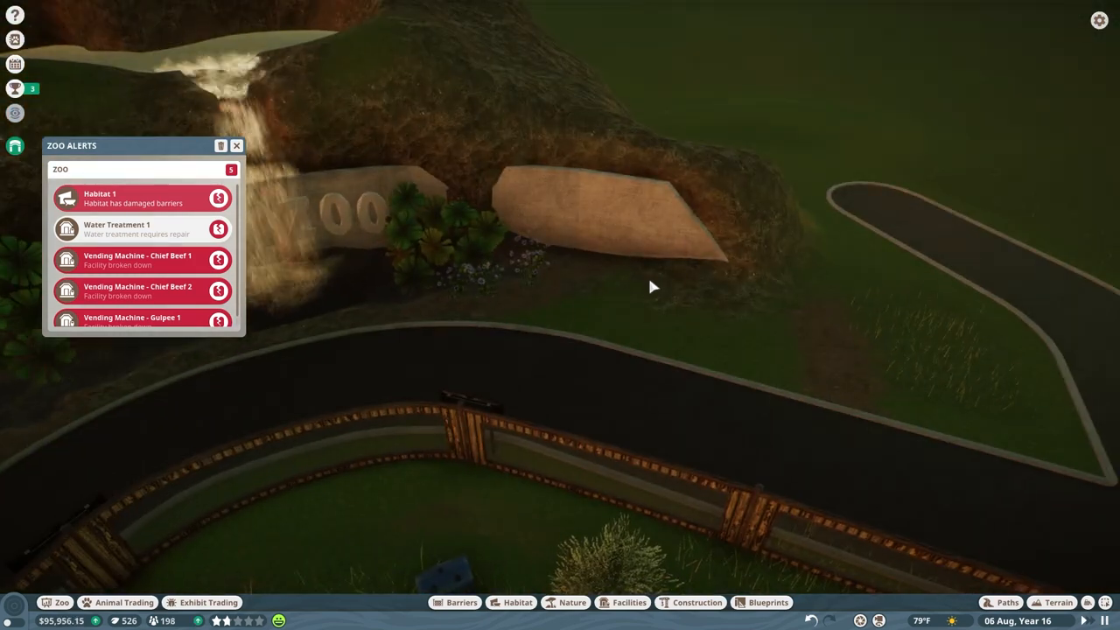
- Dismiss the zoo alerts, paint terrain near the sign, and pick a lamp post from Lights
left_click(236, 145)
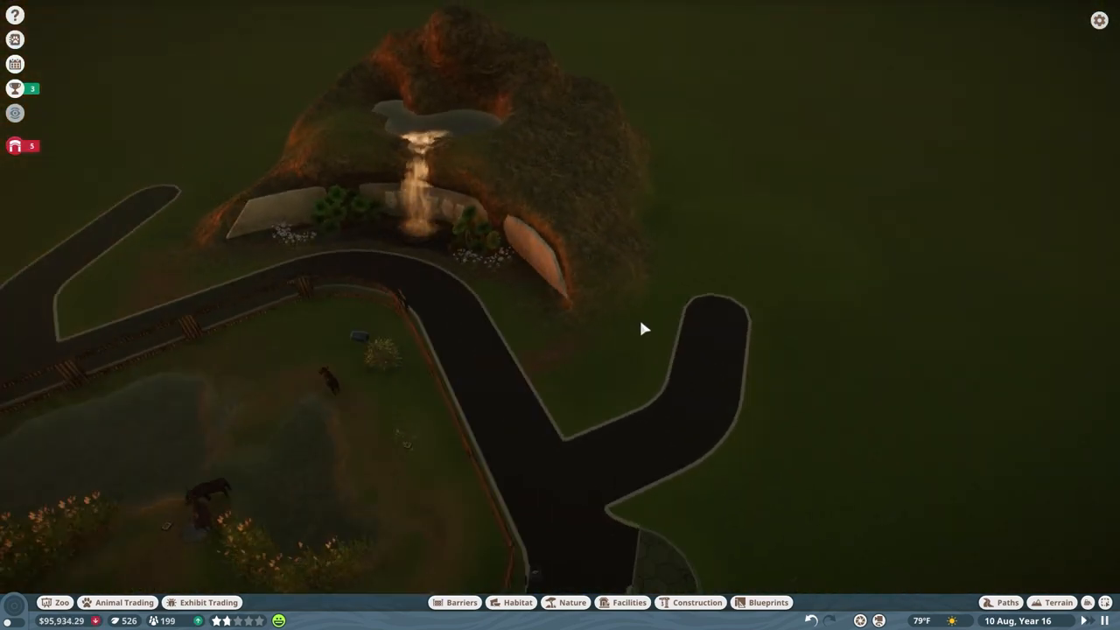
left_click(1058, 602)
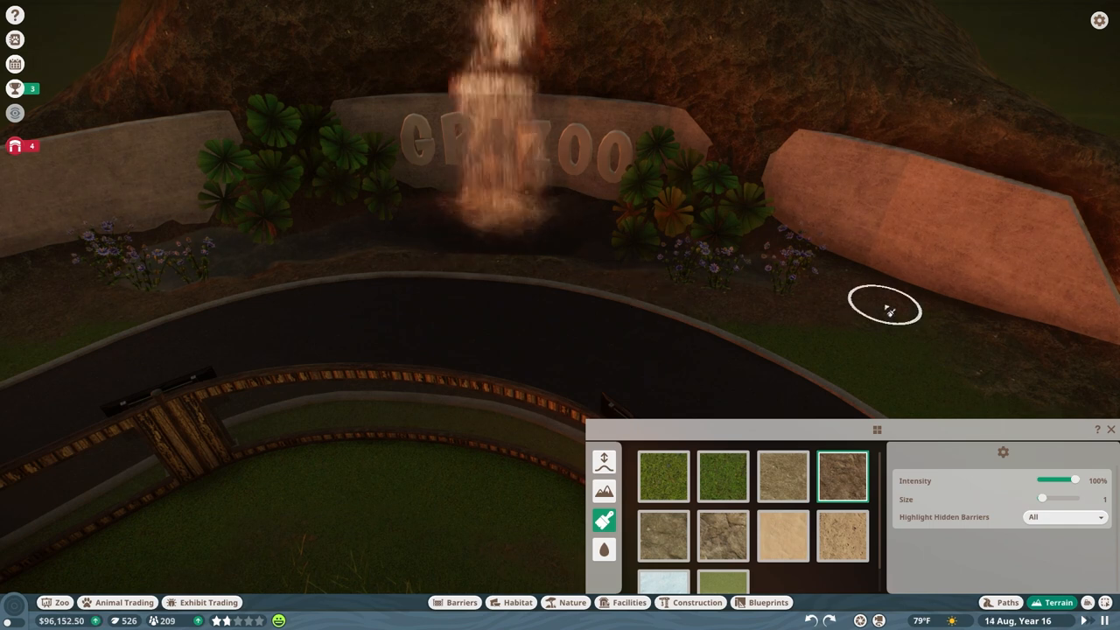
left_click(697, 602)
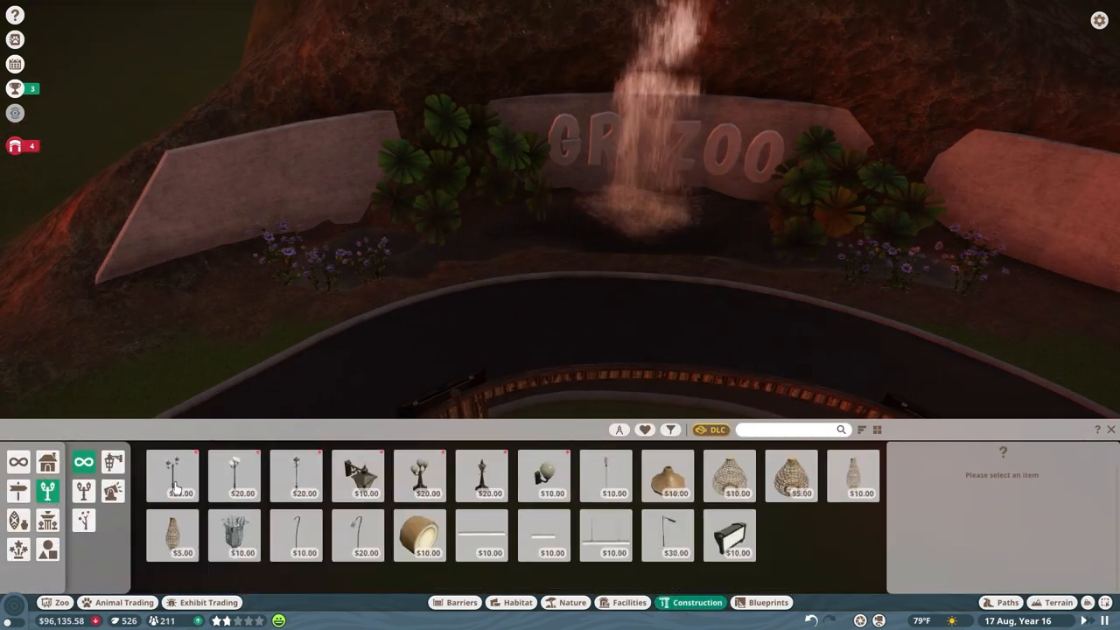
left_click(730, 536)
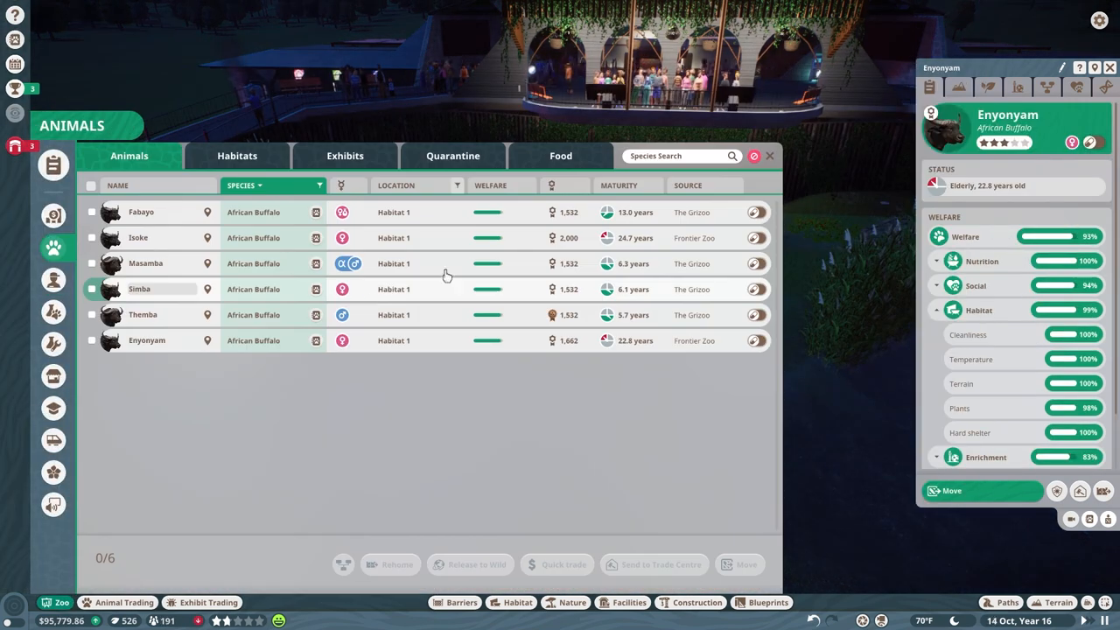
- Select Themba and Fabayo and view Themba's Genetic Makeup
left_click(143, 314)
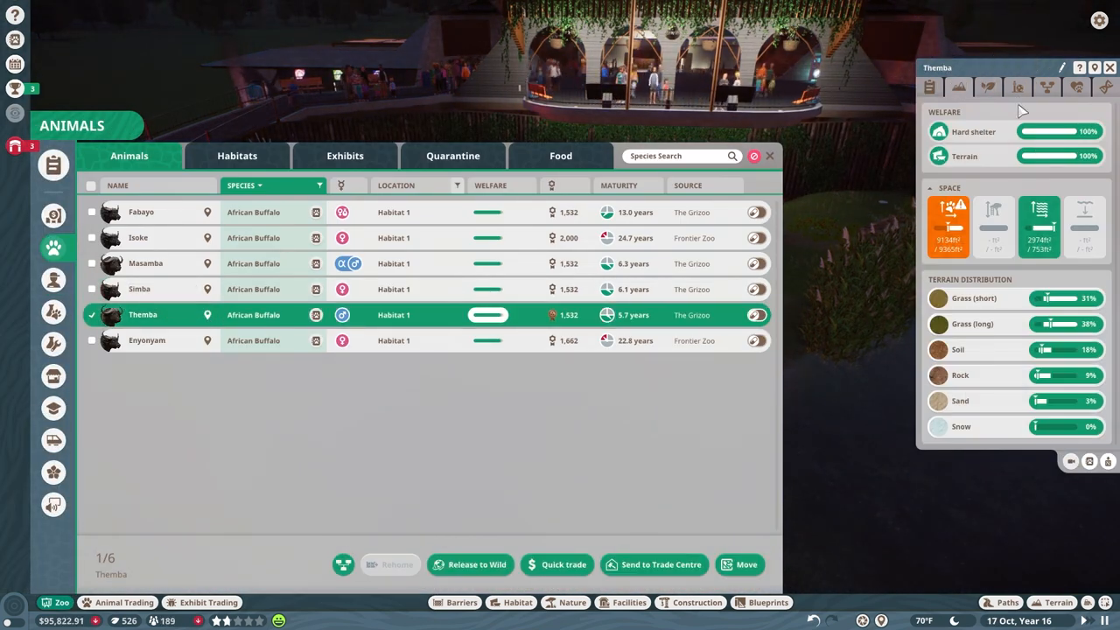
left_click(988, 87)
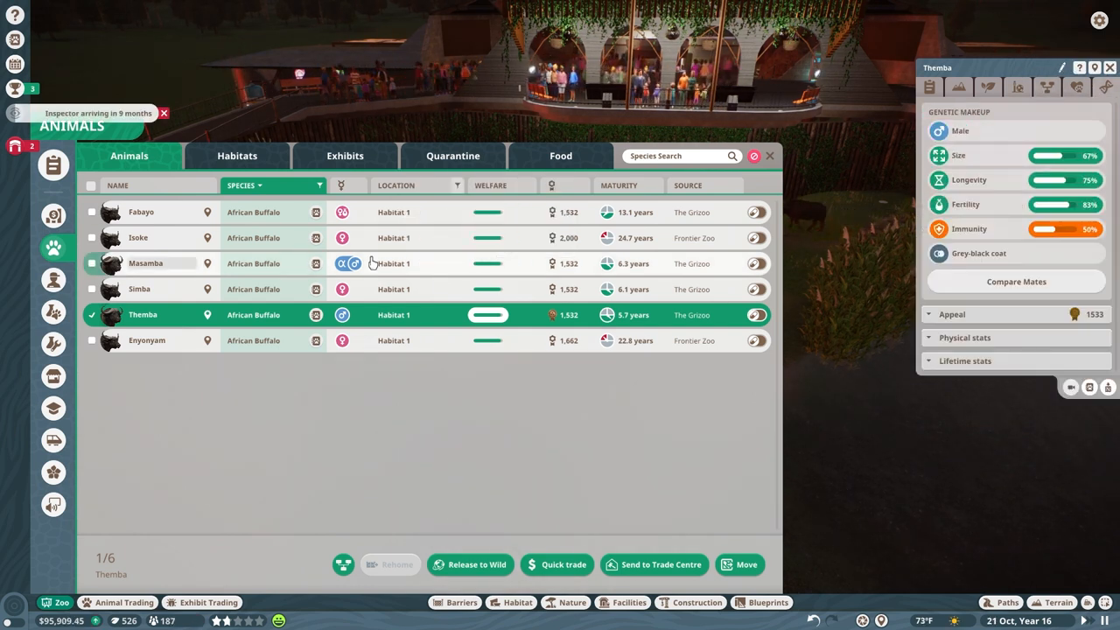
left_click(92, 212)
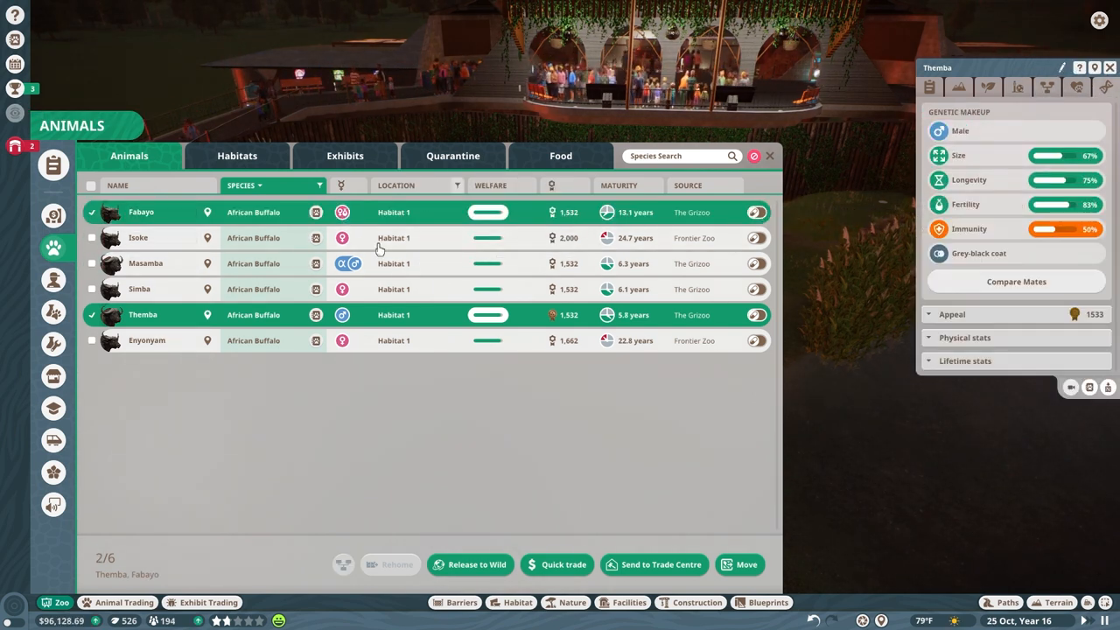
- Unmark both buffaloes, then start and cancel sending Fabayo to the Trade Centre
left_click(92, 237)
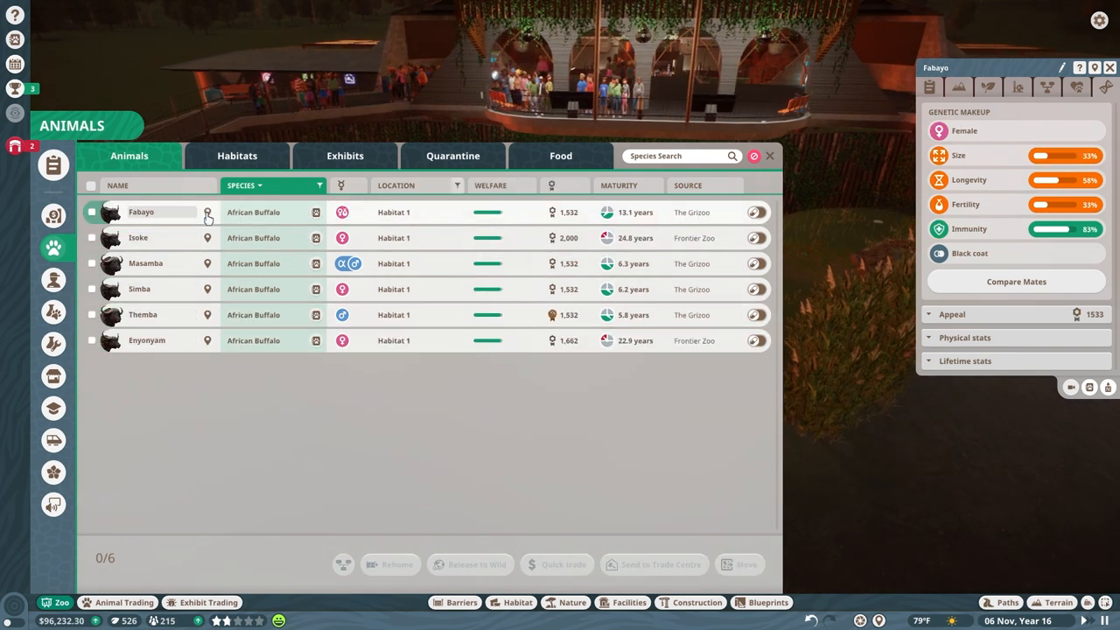
left_click(655, 563)
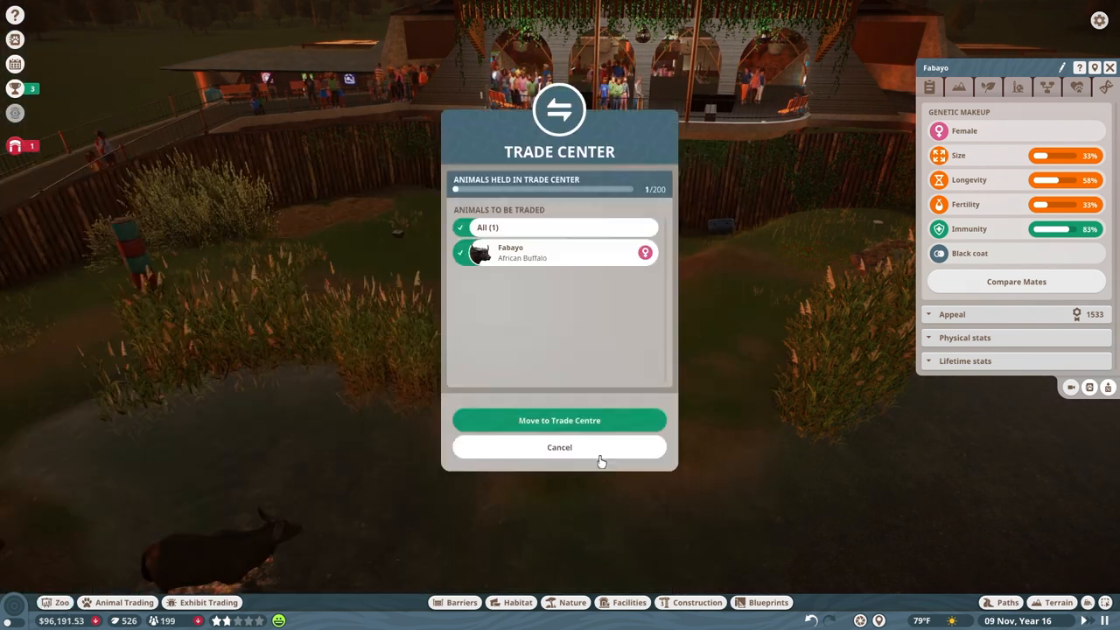
left_click(559, 447)
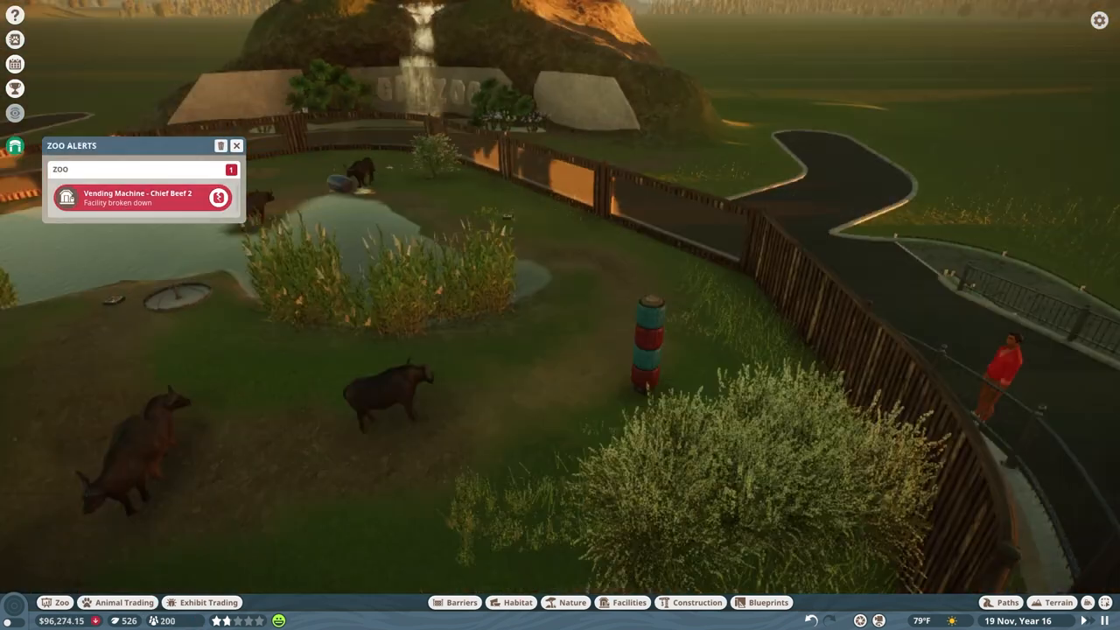
- Review Fabayo's Genealogy, close it, and return to the buffalo list
left_click(117, 602)
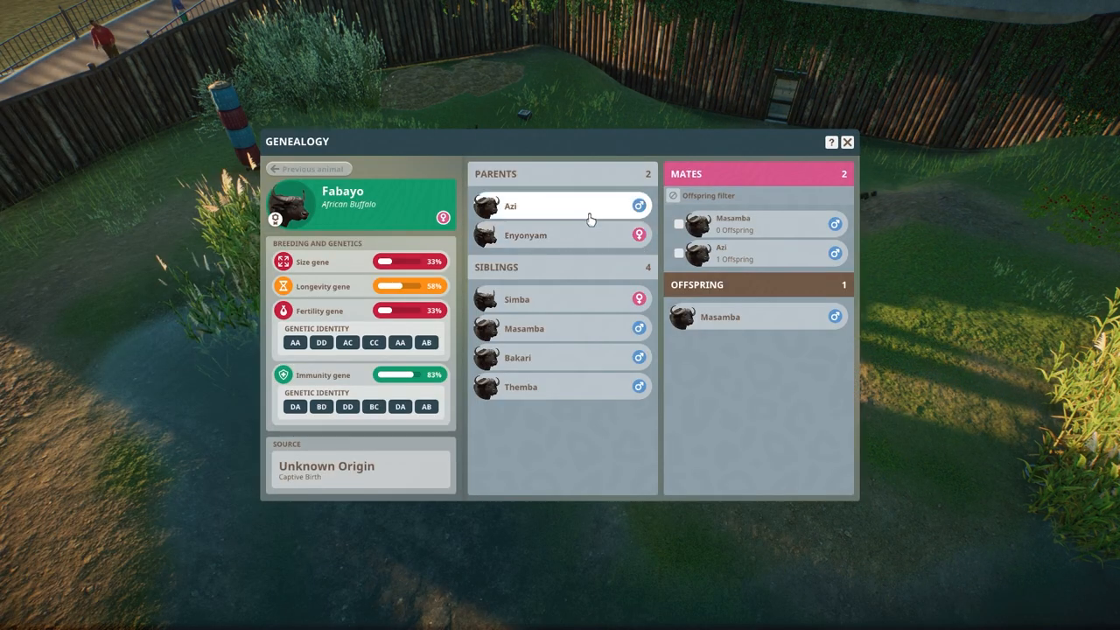
left_click(847, 142)
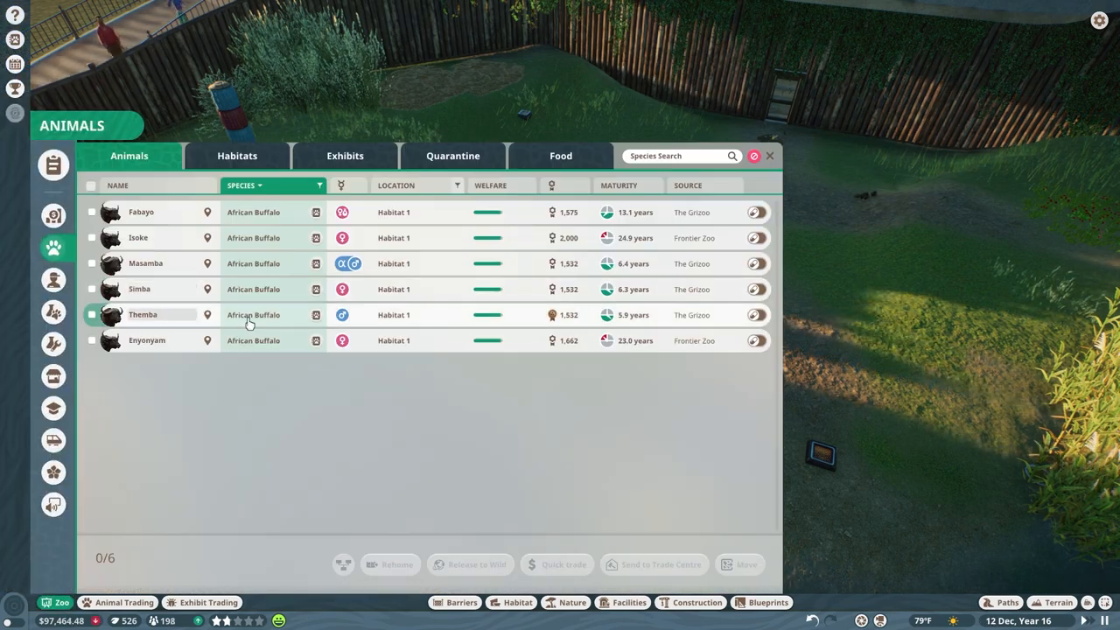
left_click(1058, 602)
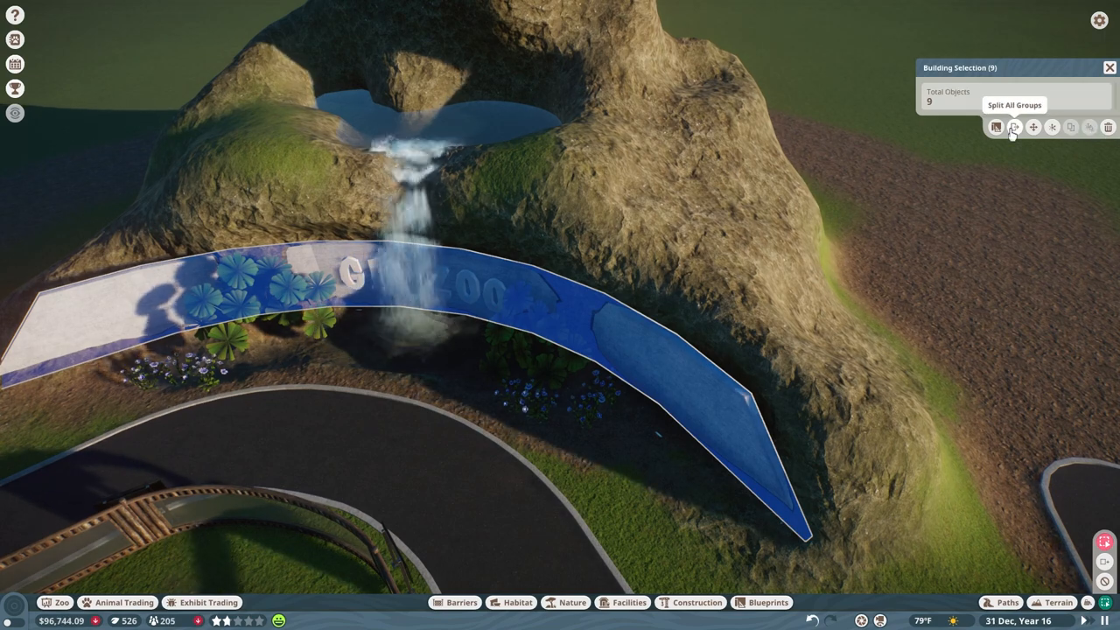
- Title the new mountain blueprint 'title thing' and create it
left_click(1014, 127)
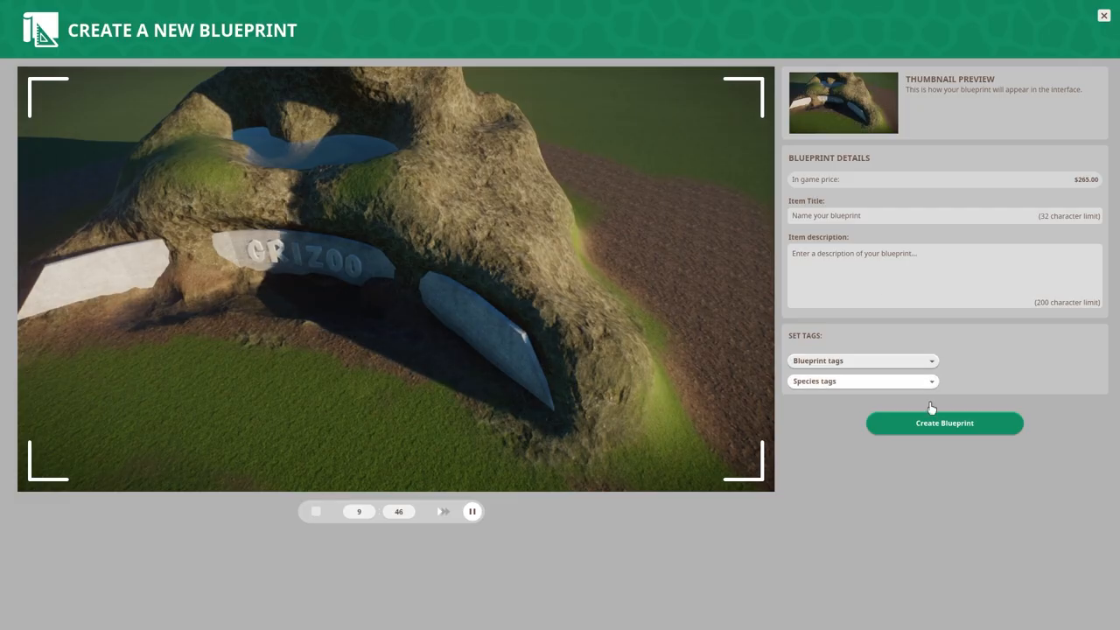
type("title thing")
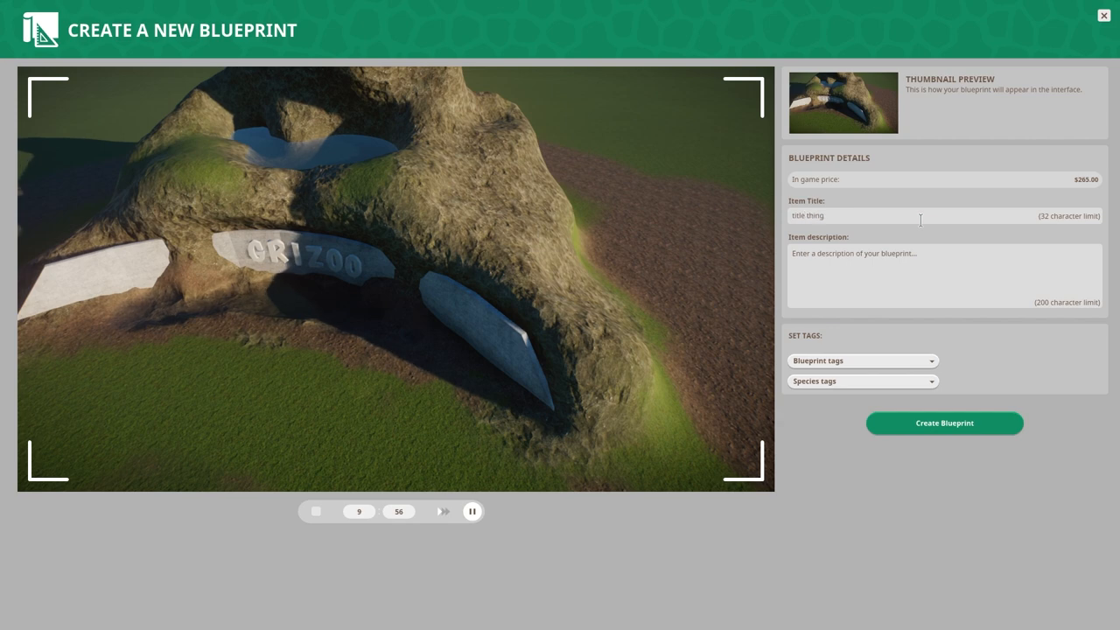
left_click(862, 361)
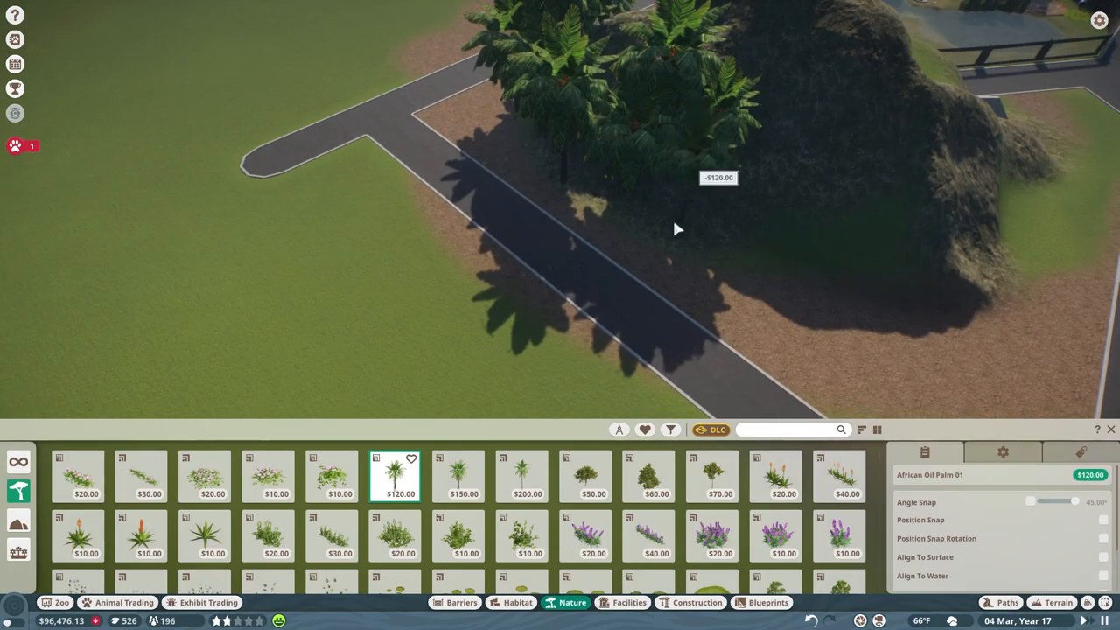
- Plant African Oil Palms beside the path and a taller one behind the mountain
left_click(521, 476)
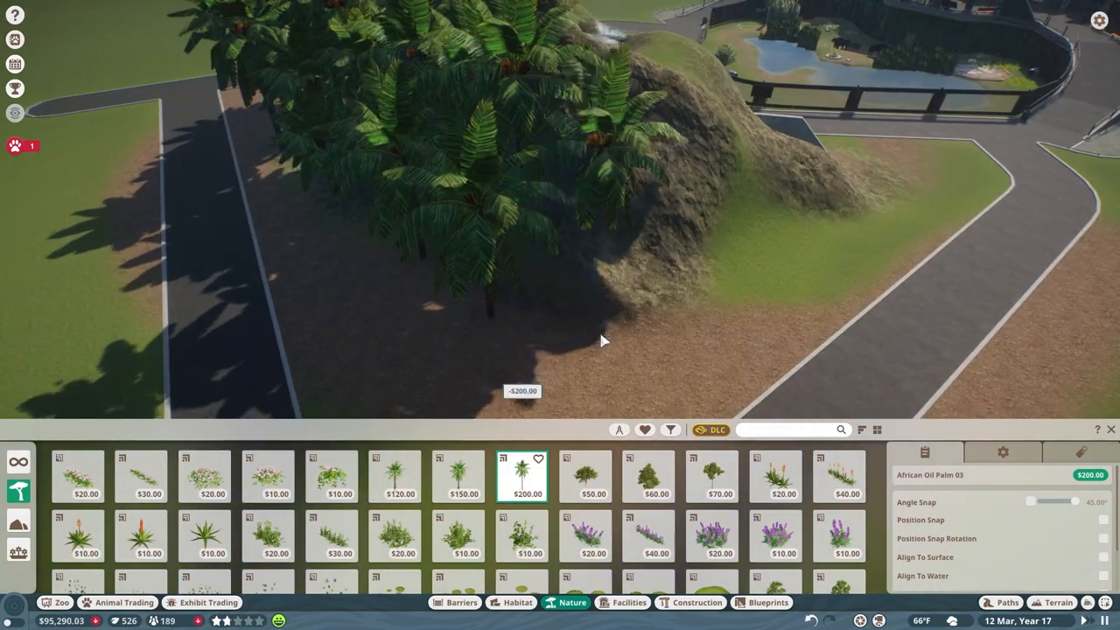
left_click(399, 477)
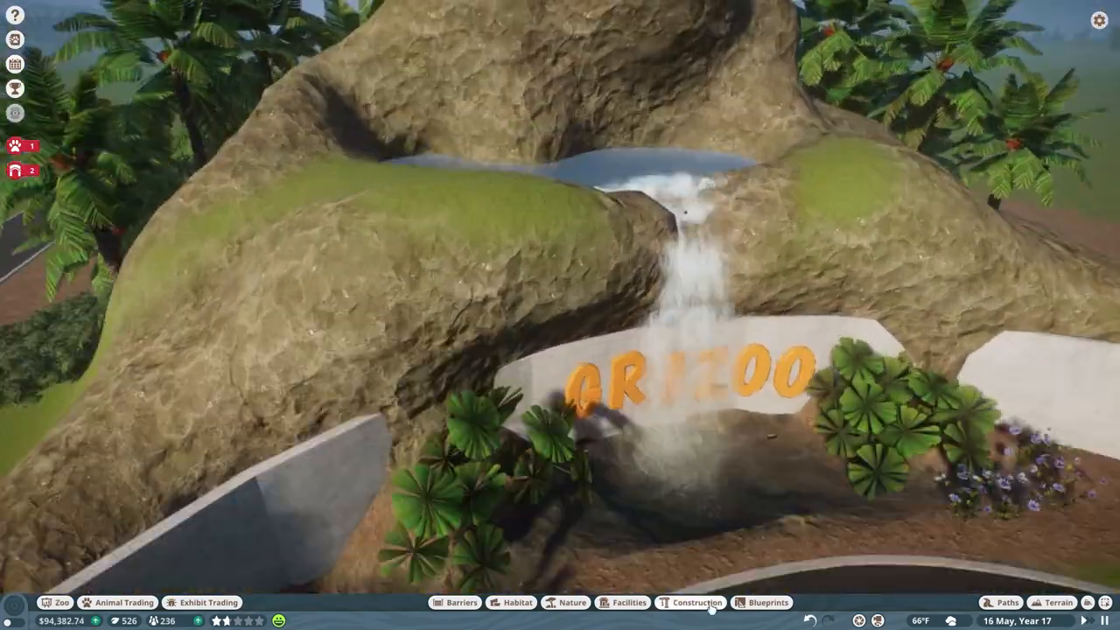
left_click(697, 602)
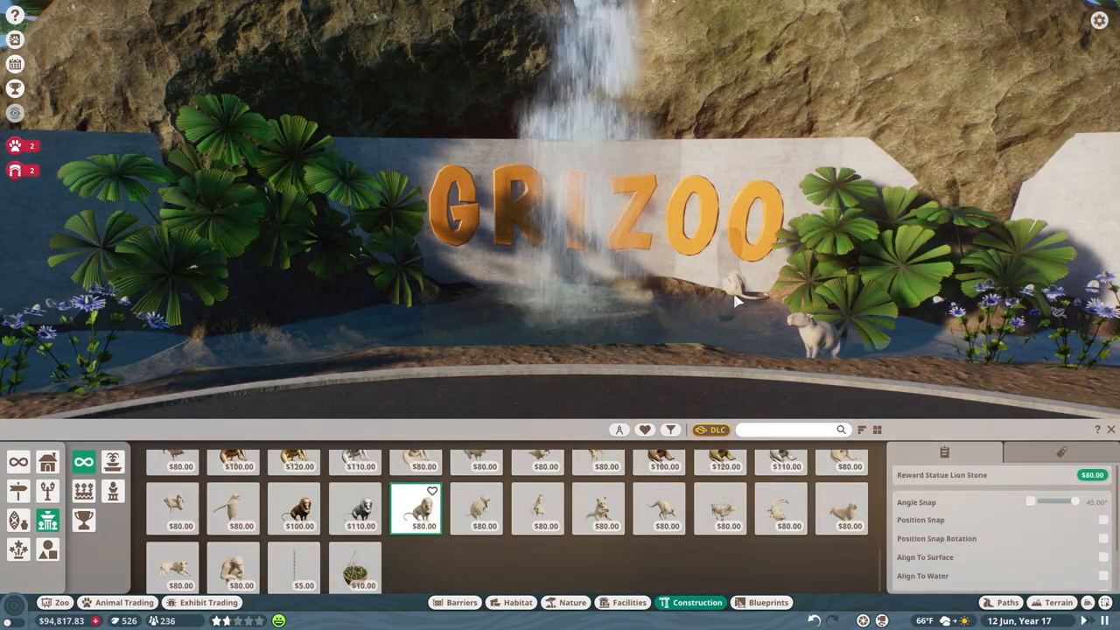
- Place a Reward Statue Lion Stone beside the GRIZOO sign pool
left_click(779, 509)
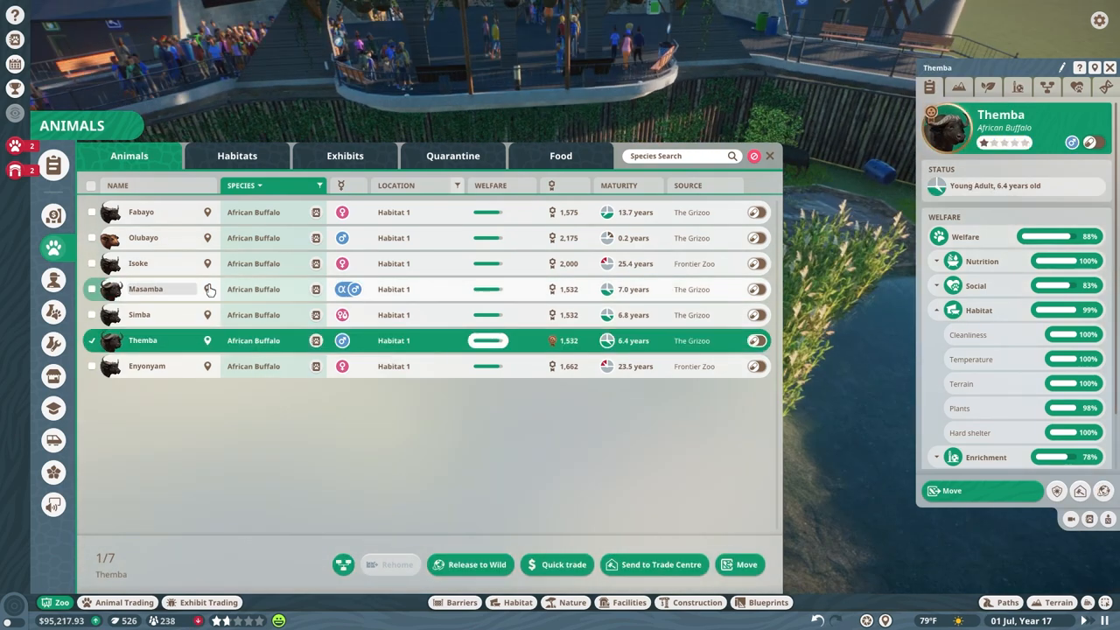
- Select one buffalo in the Habitat 1 list and remove it from the herd
left_click(146, 288)
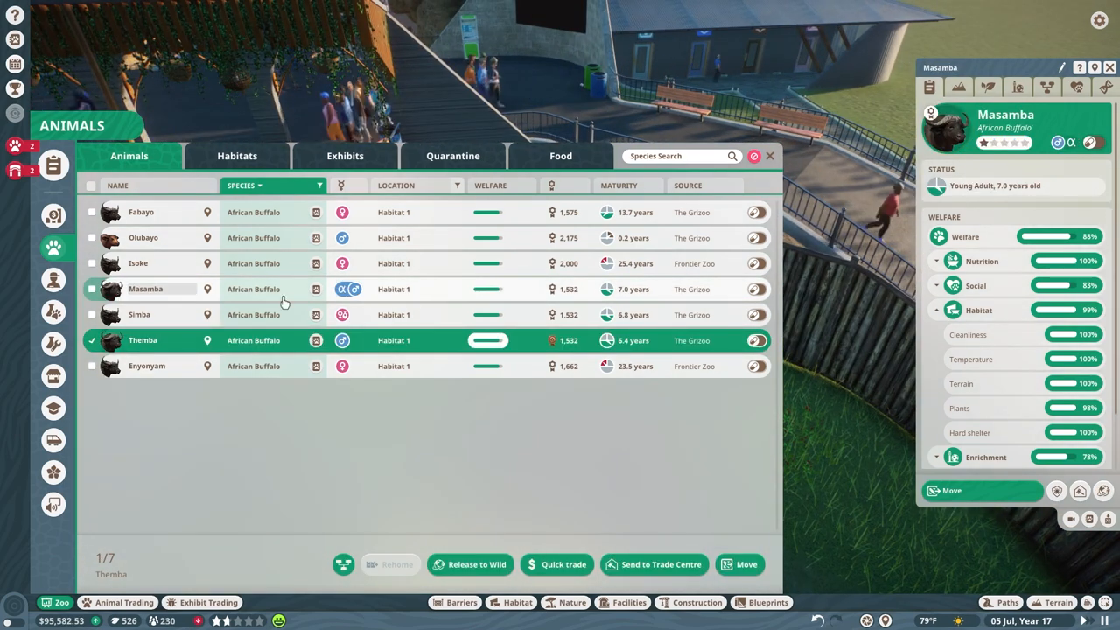
left_click(477, 564)
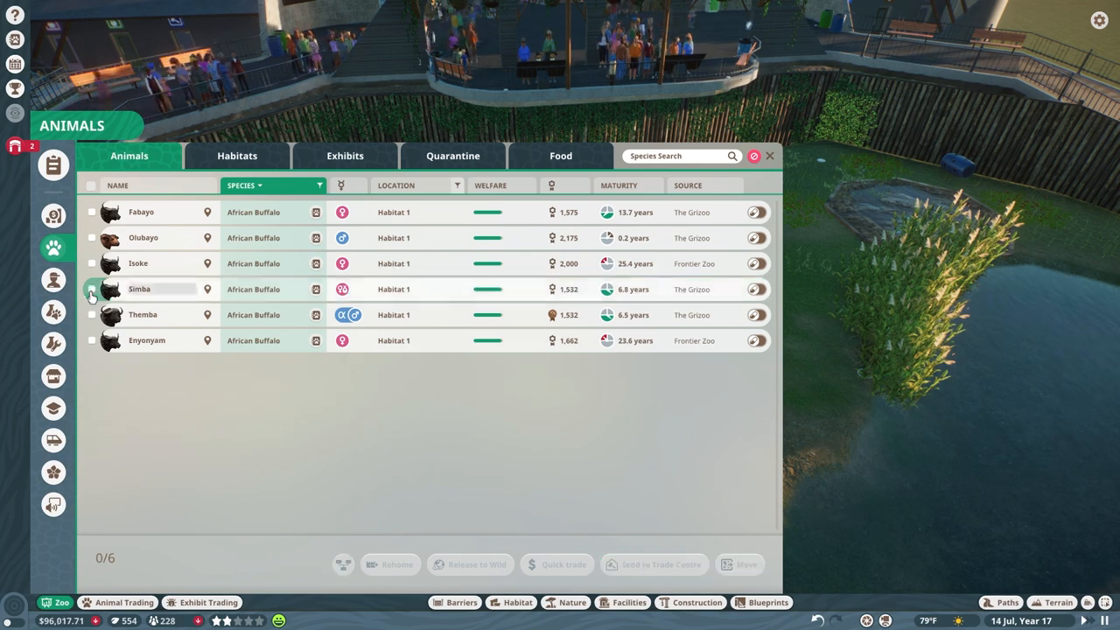
left_click(141, 212)
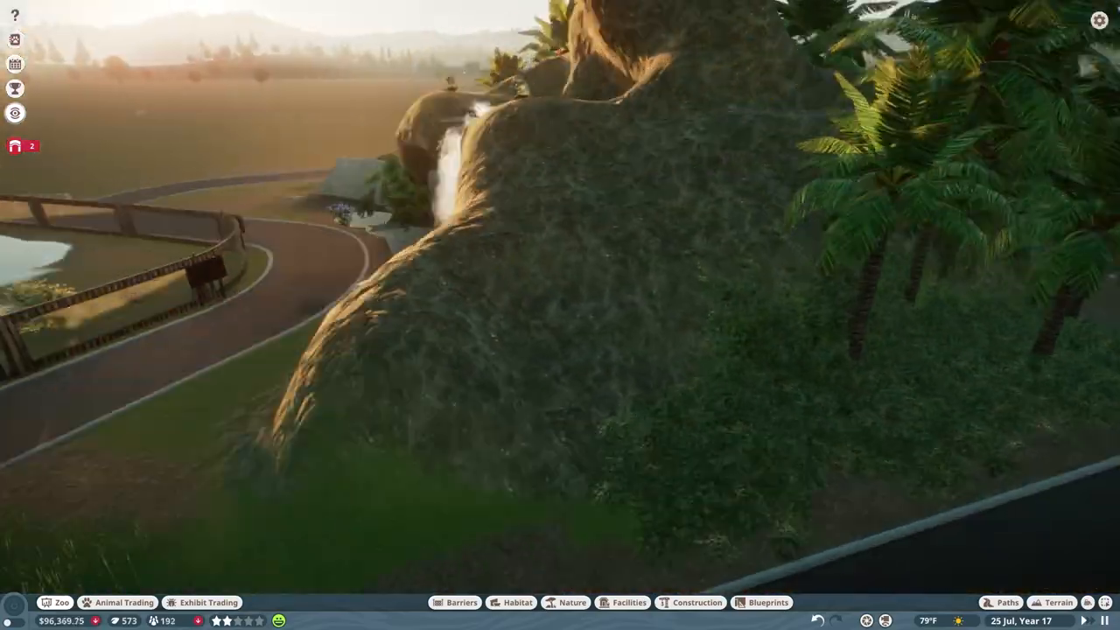
- Bring up the lighting scenery and place a small wall lamp under the gold statue
left_click(698, 602)
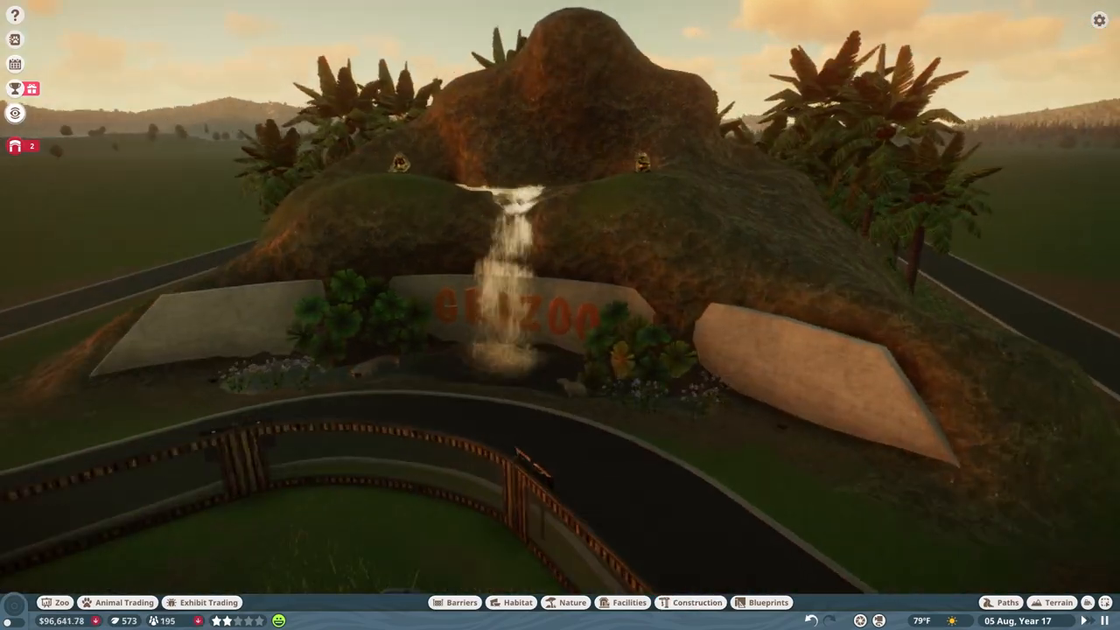
left_click(698, 602)
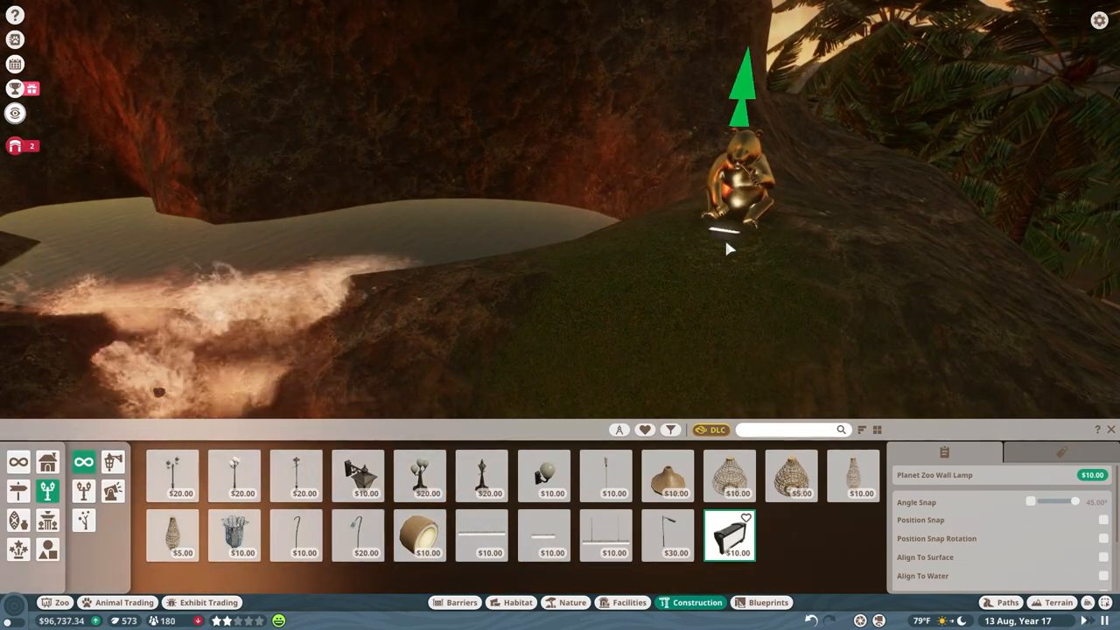
left_click(1058, 602)
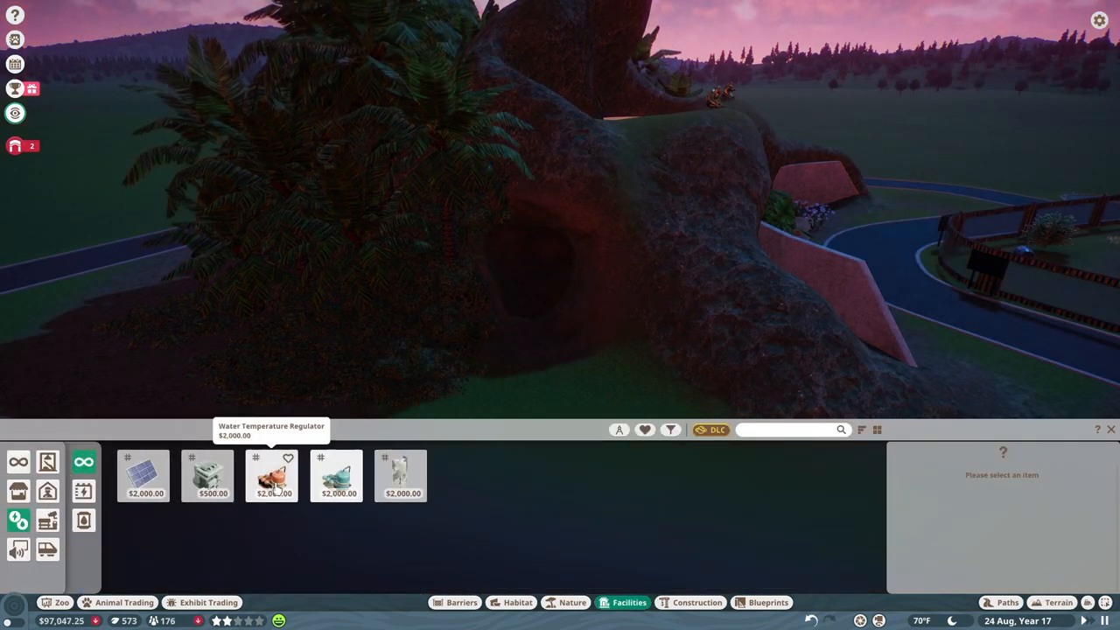
- Hide a transformer among the palms and lay a short hexagon-paved path to it
left_click(145, 475)
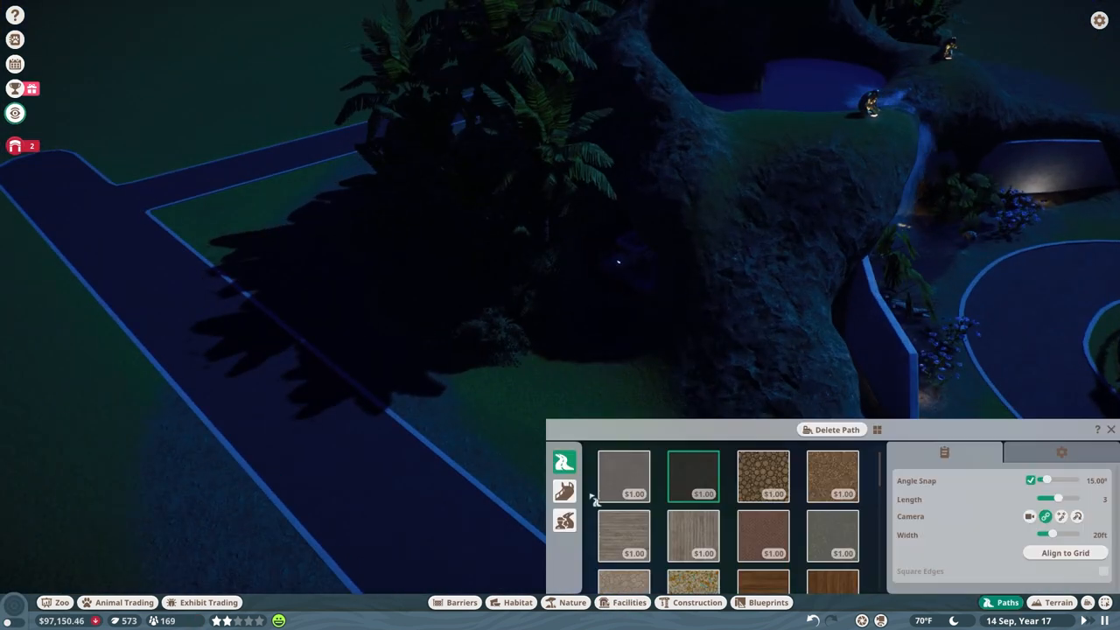
left_click(564, 519)
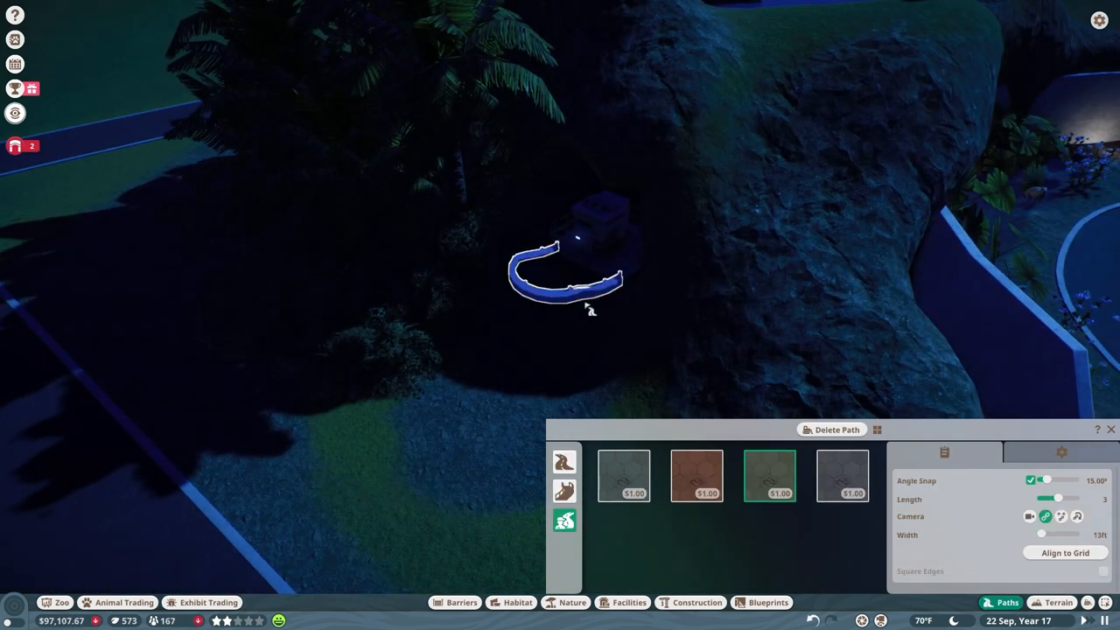
left_click(1058, 602)
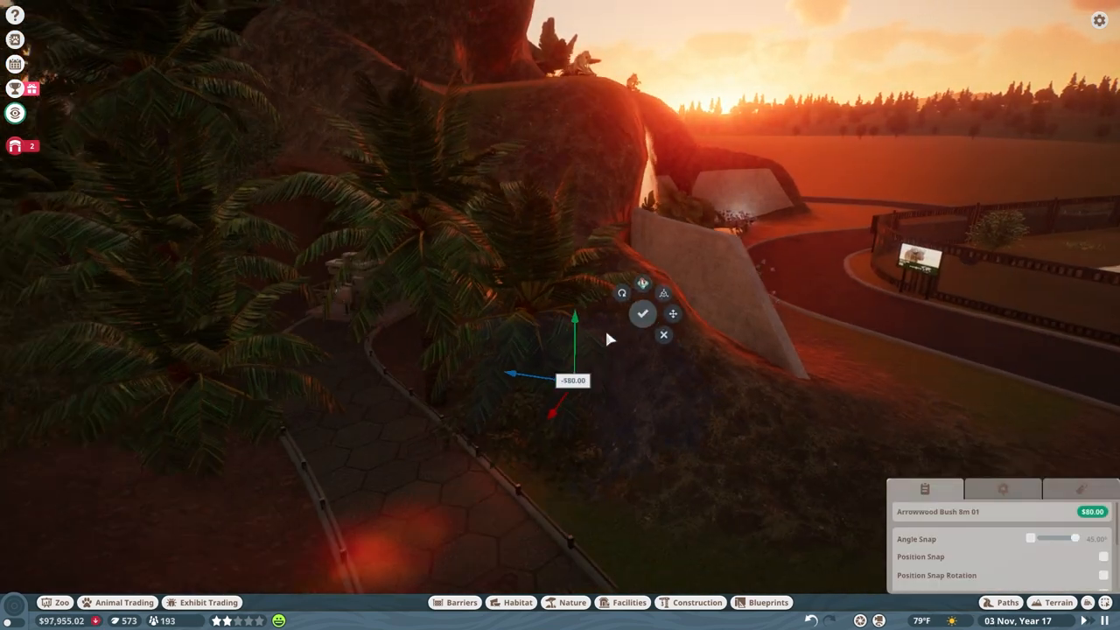
- Place an arrowwood bush over the path, then ivy and a banana palm
left_click(565, 602)
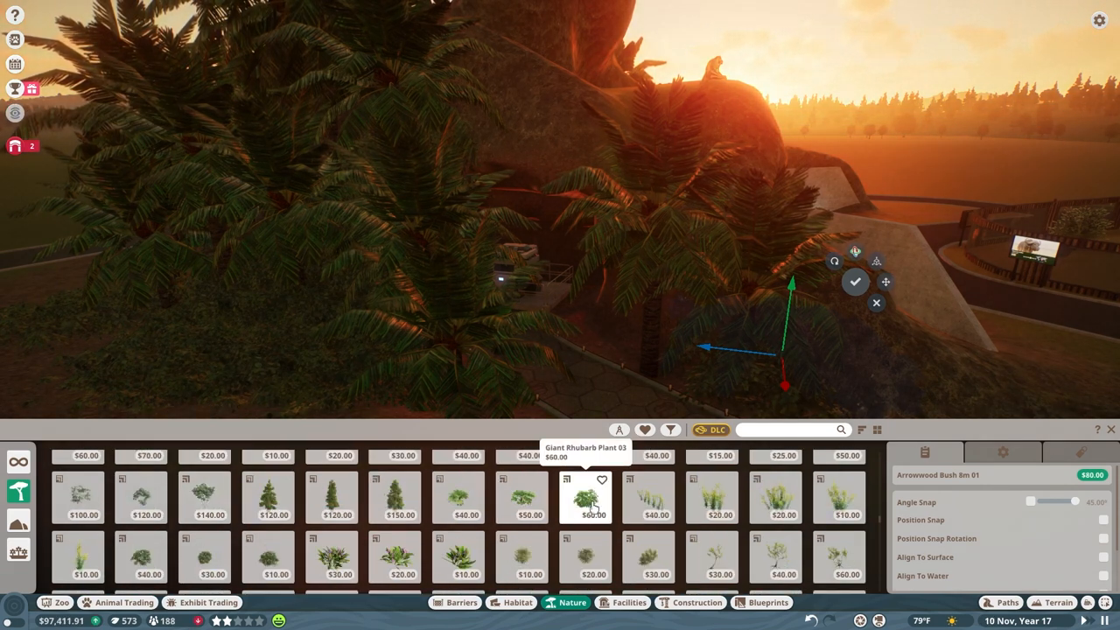
type("ivy")
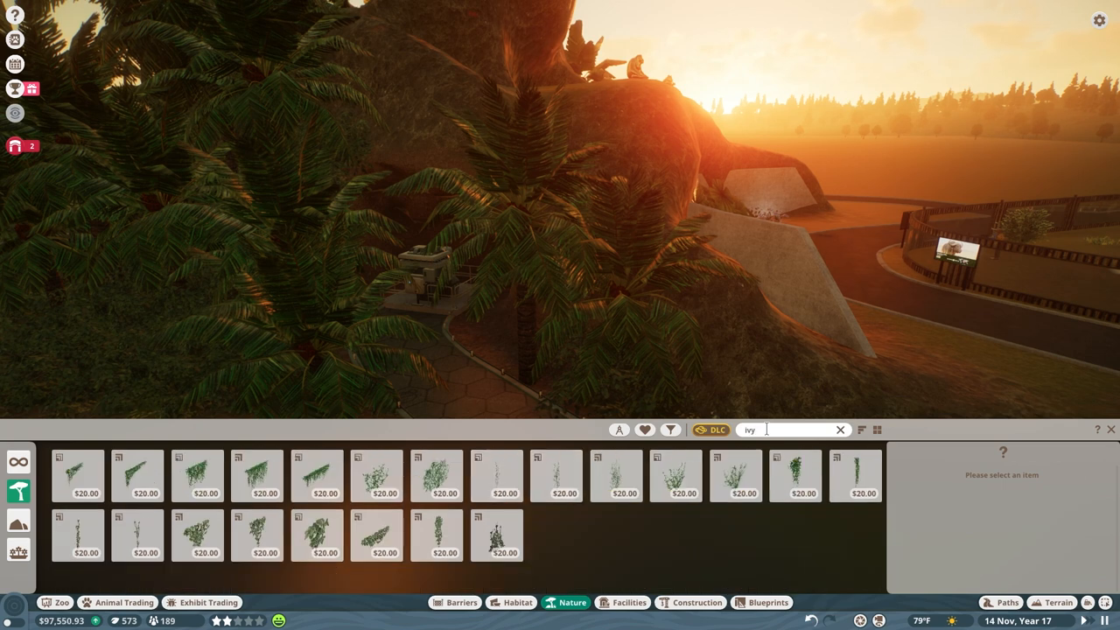
left_click(256, 475)
type("mons")
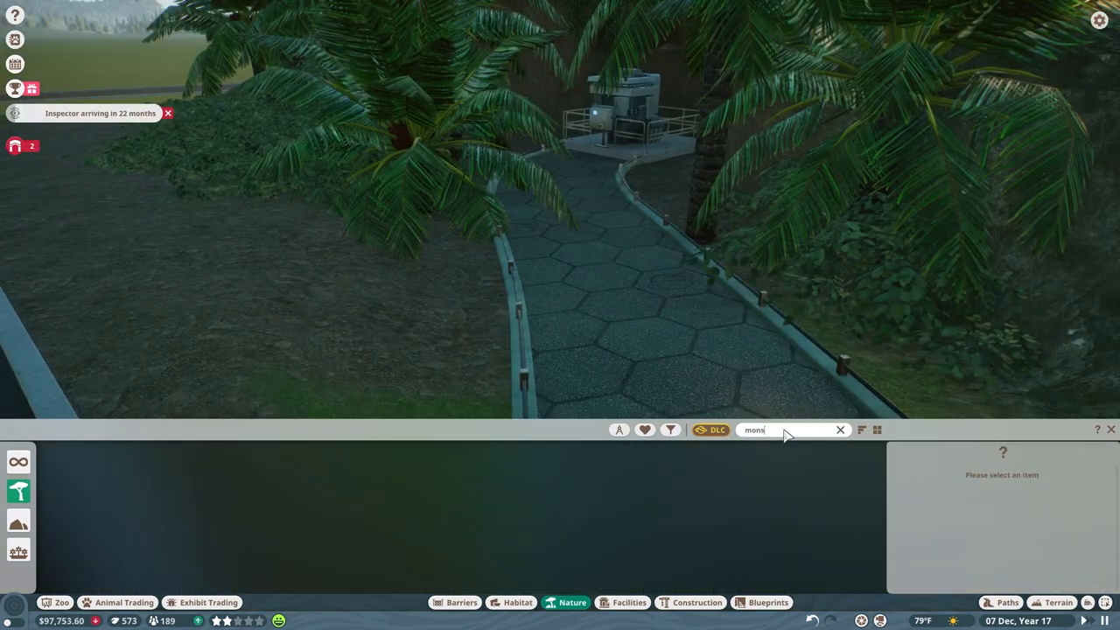
left_click(839, 430)
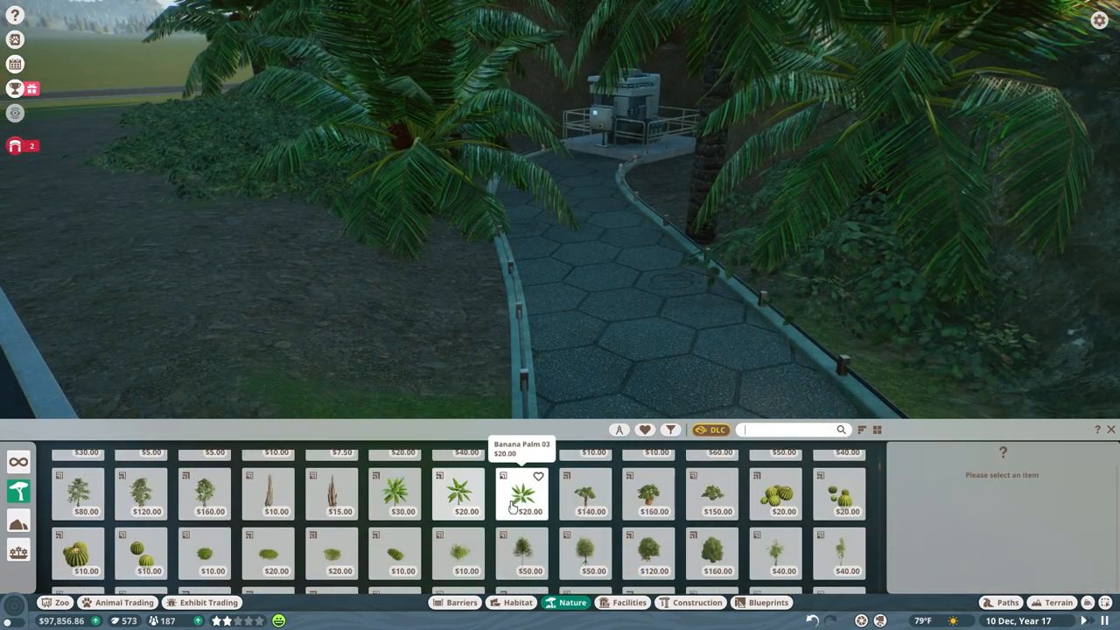
left_click(522, 493)
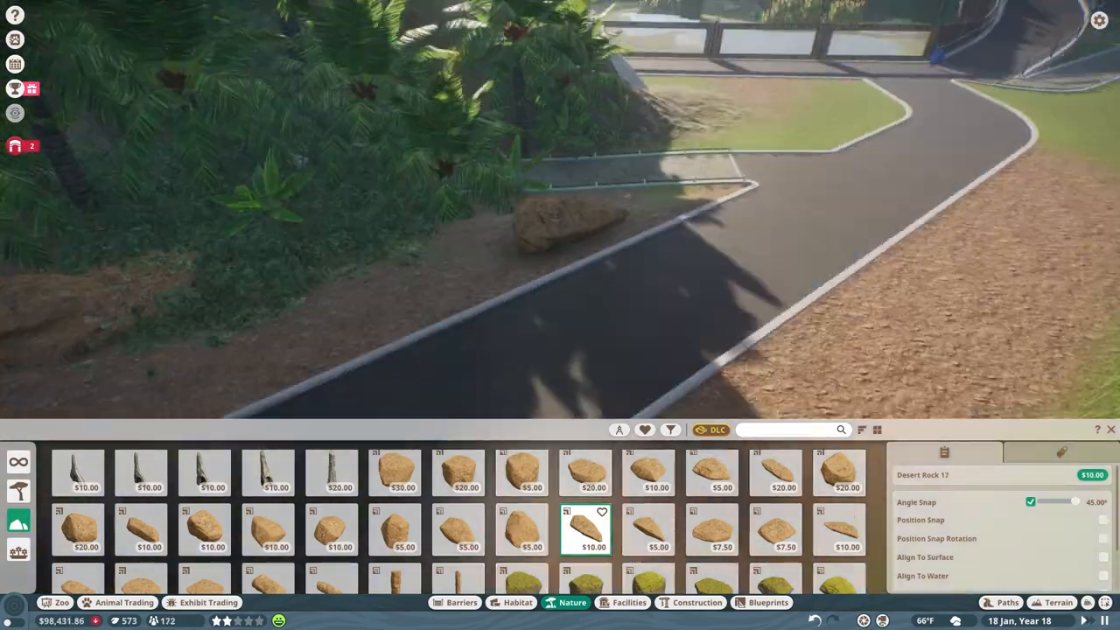
- Place Desert Rock 17 beside the path at the mountain's base
left_click(395, 529)
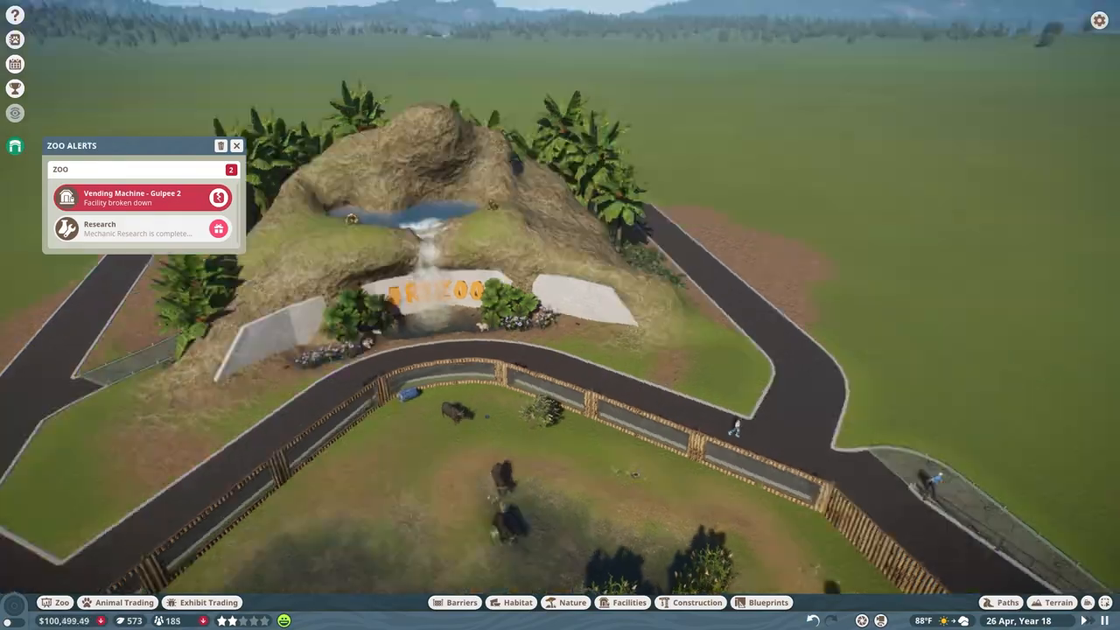
- Dismiss the broken vending machine alert and pick a light fitting for the sign area
left_click(697, 602)
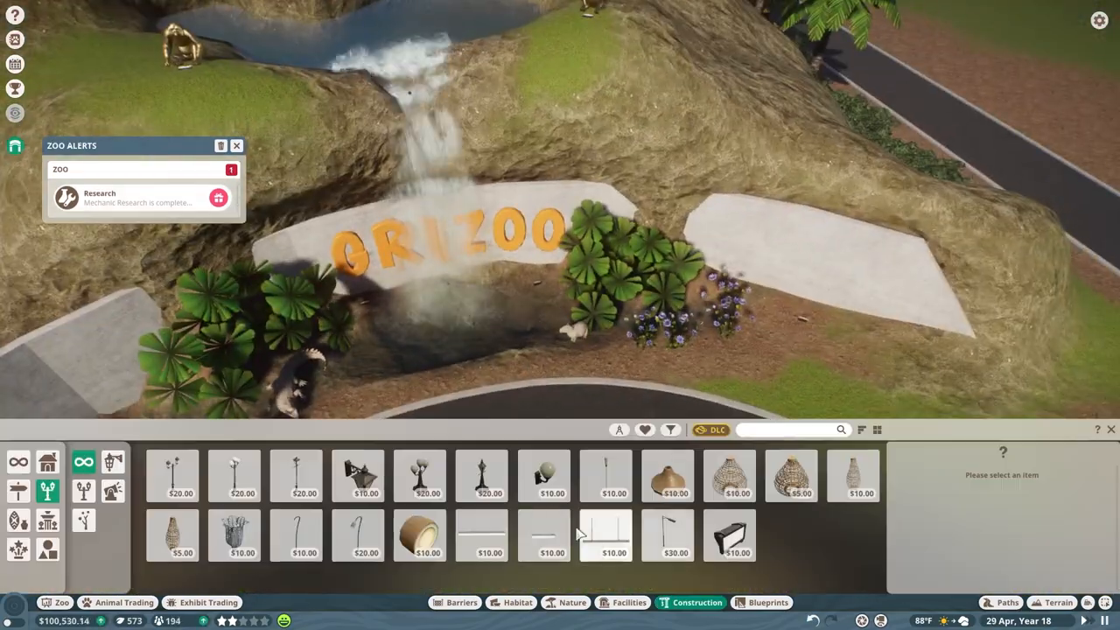
left_click(628, 602)
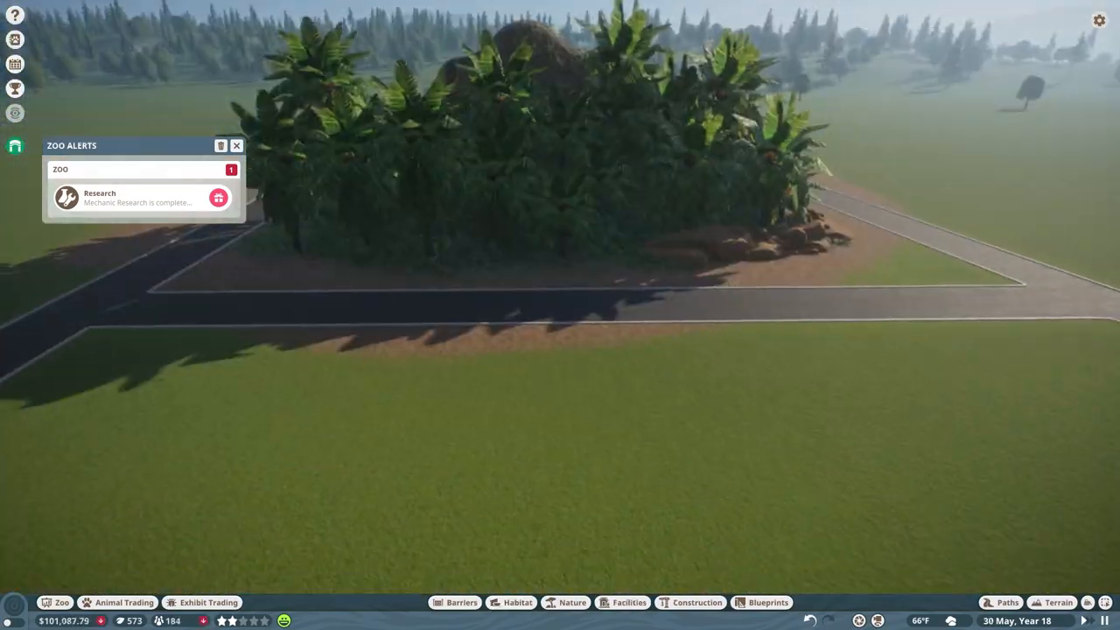
- Filter the scenery catalogue to the Classic theme
left_click(219, 197)
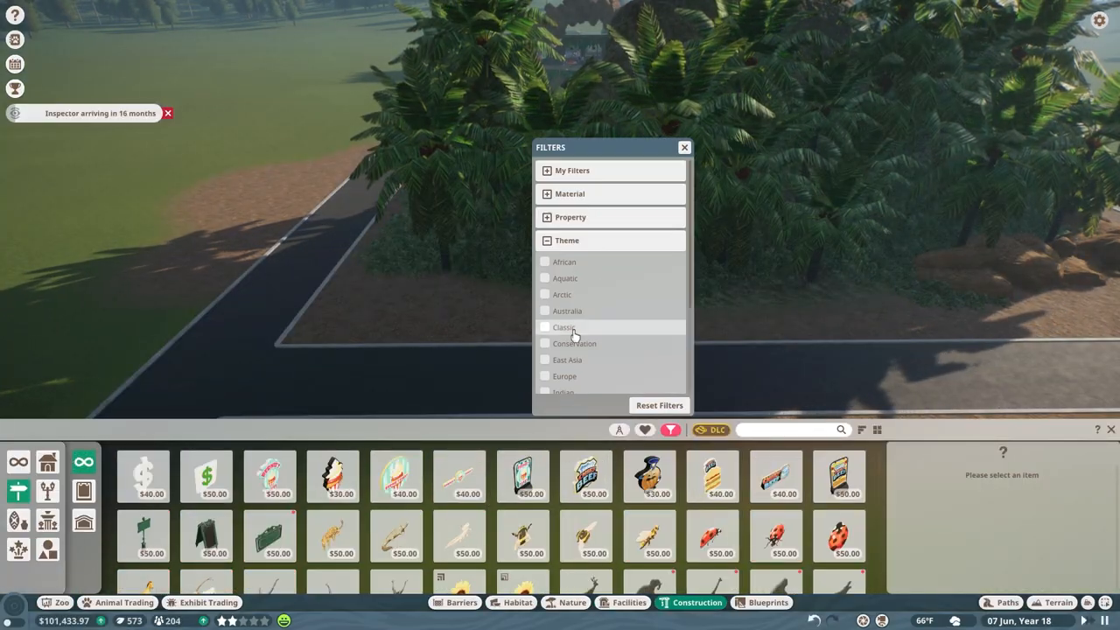
left_click(545, 327)
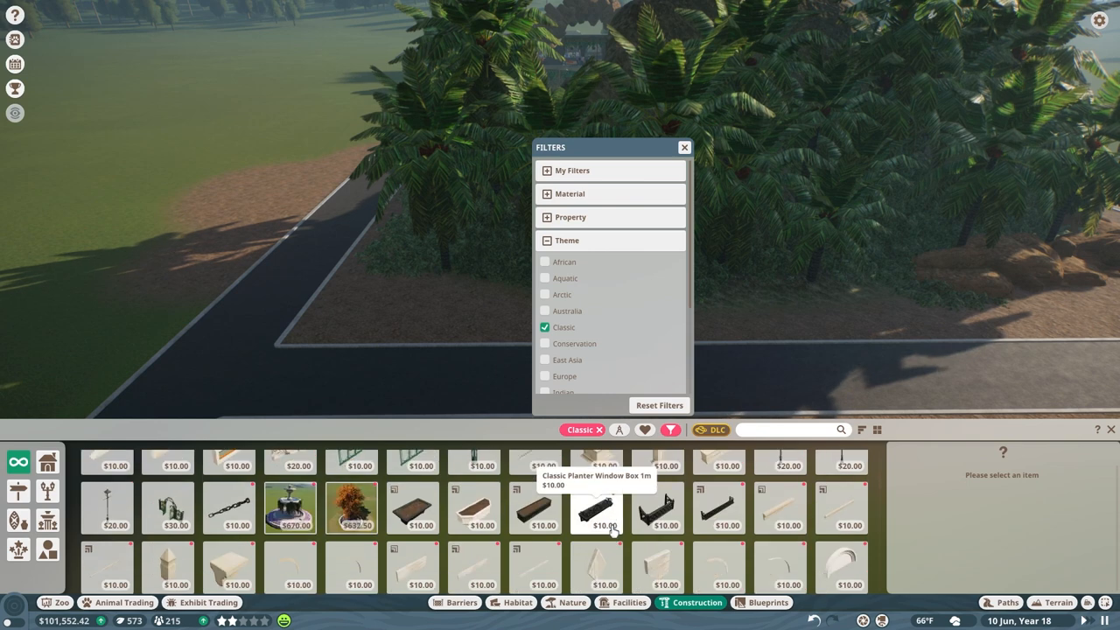